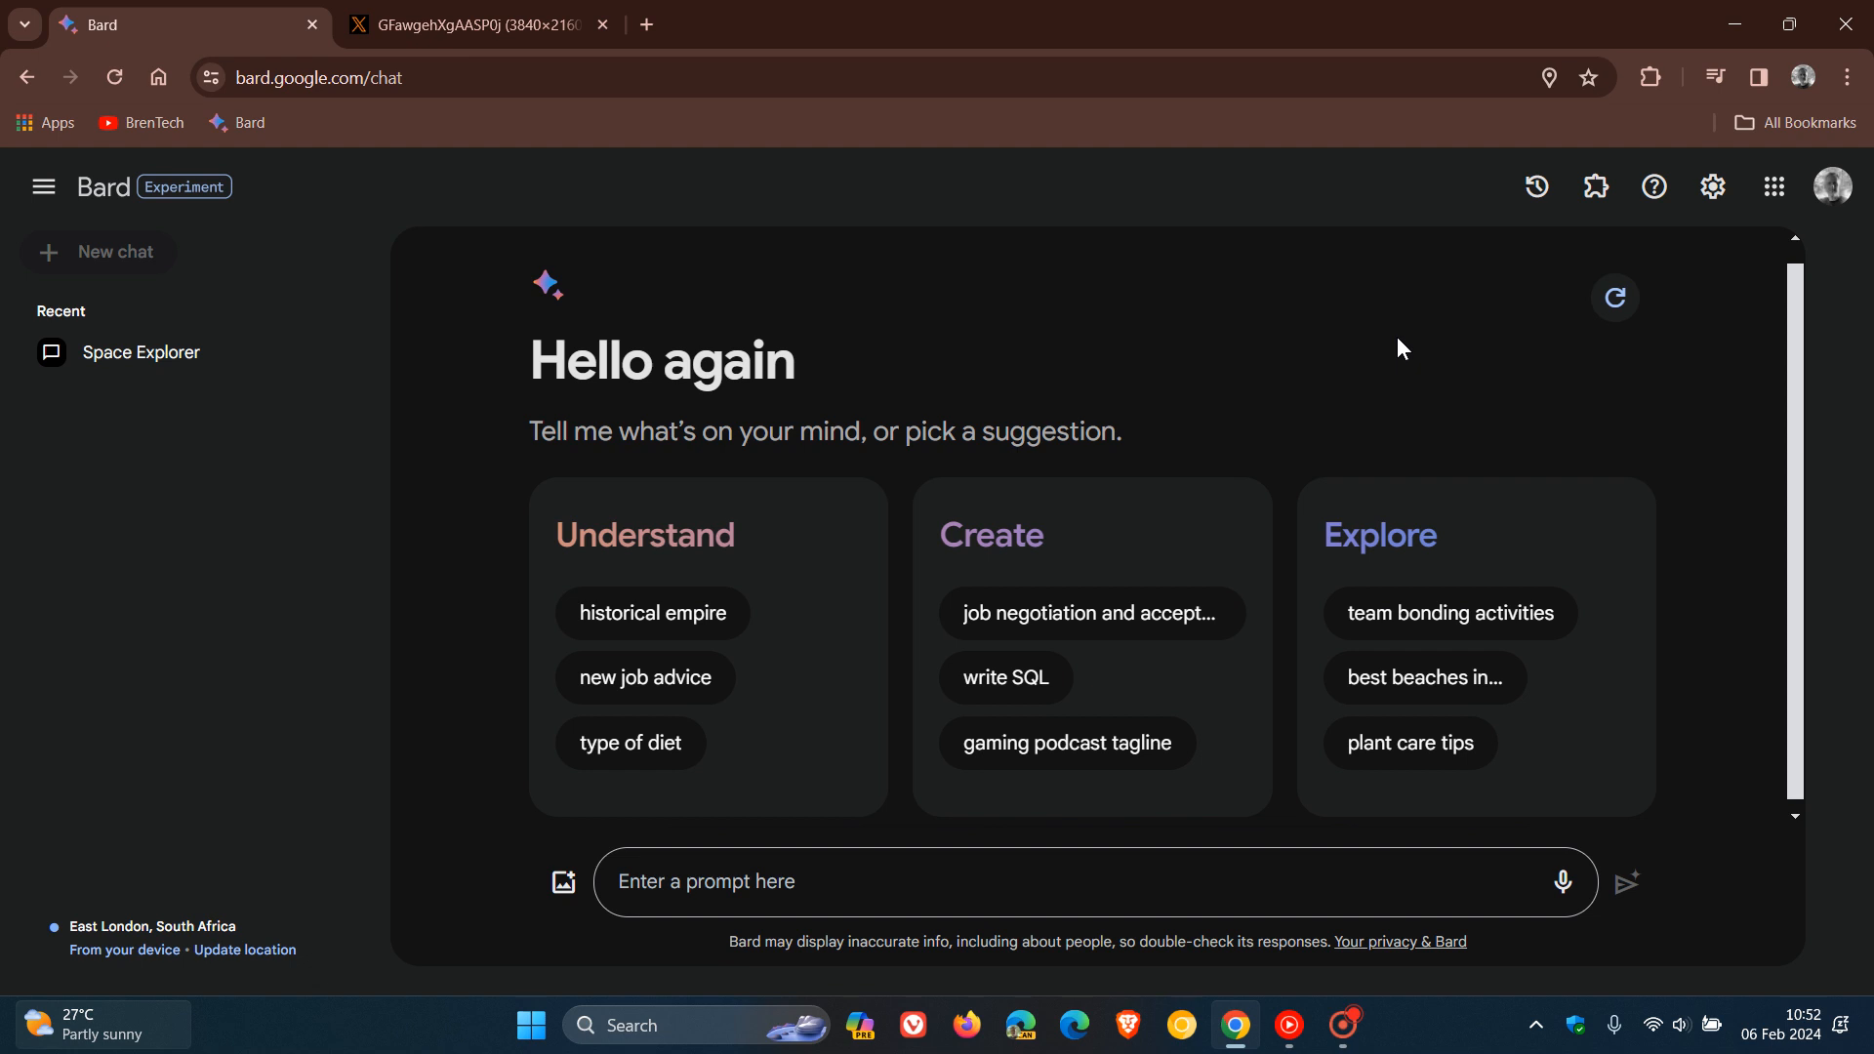
pyautogui.moveTo(1376, 354)
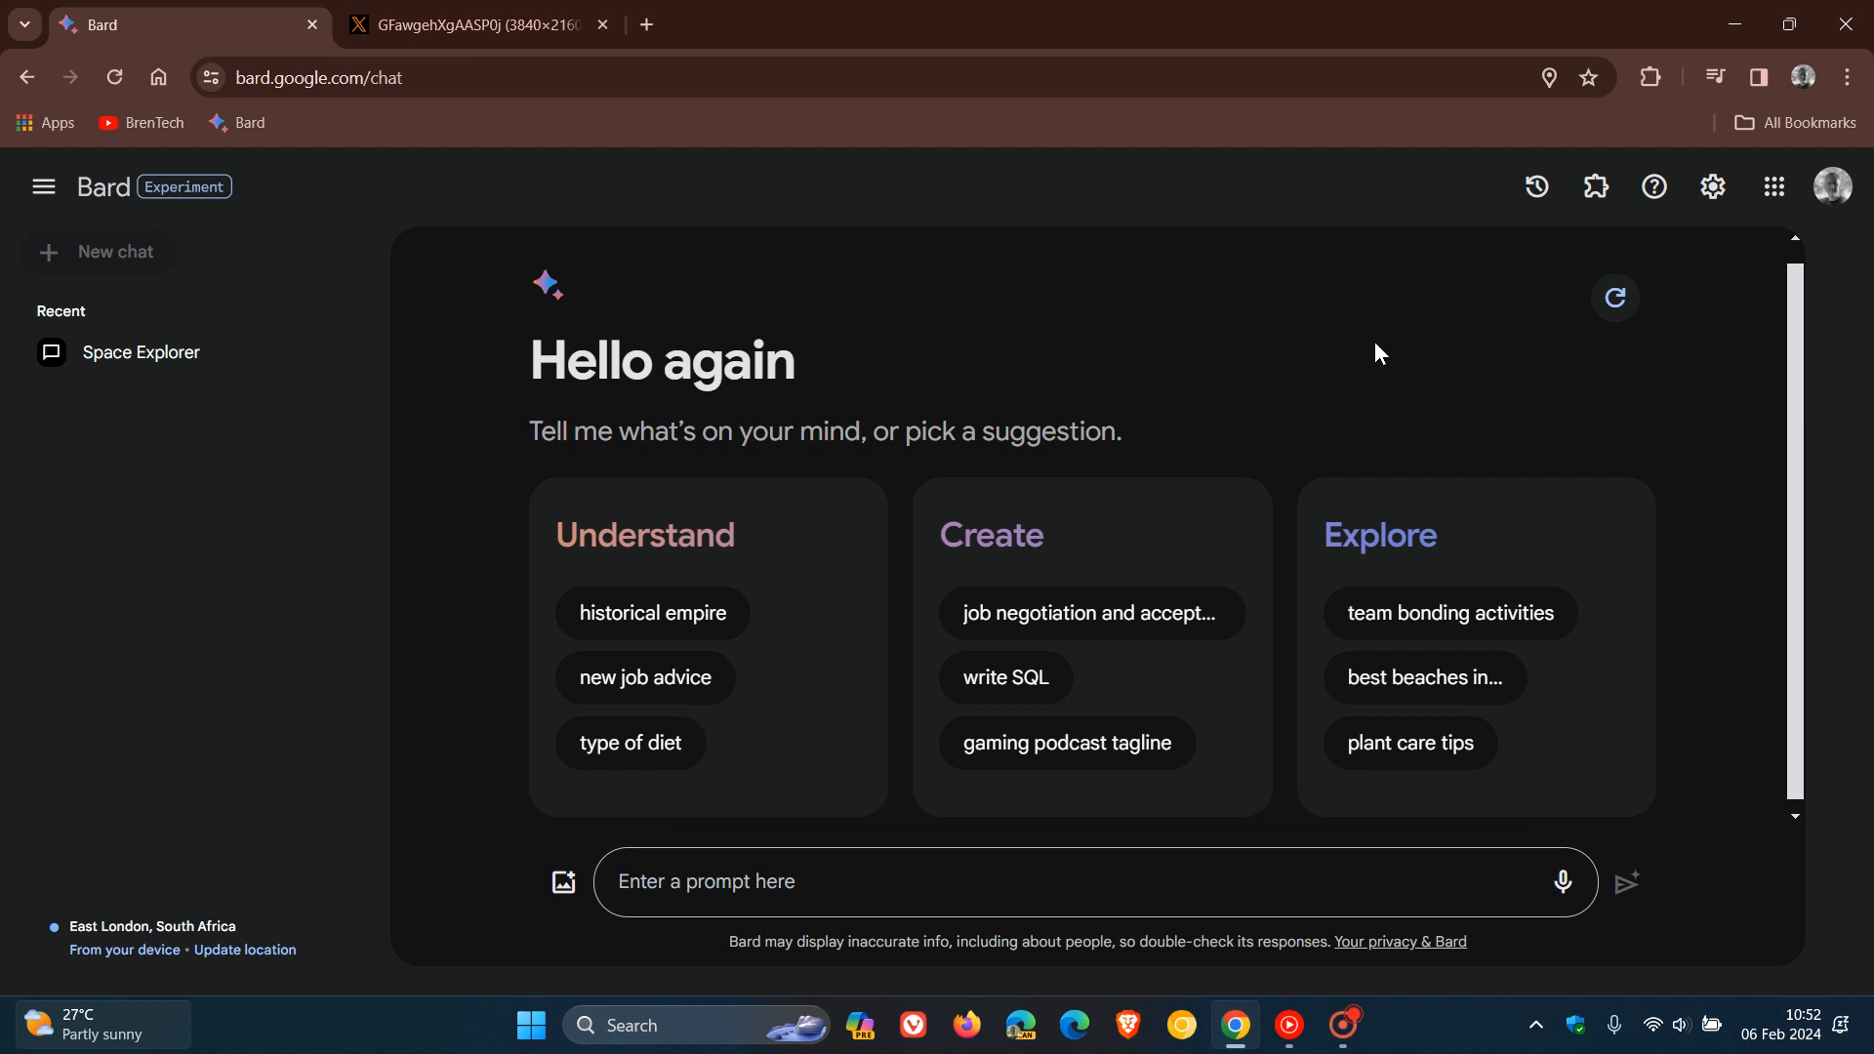
pyautogui.moveTo(1275, 392)
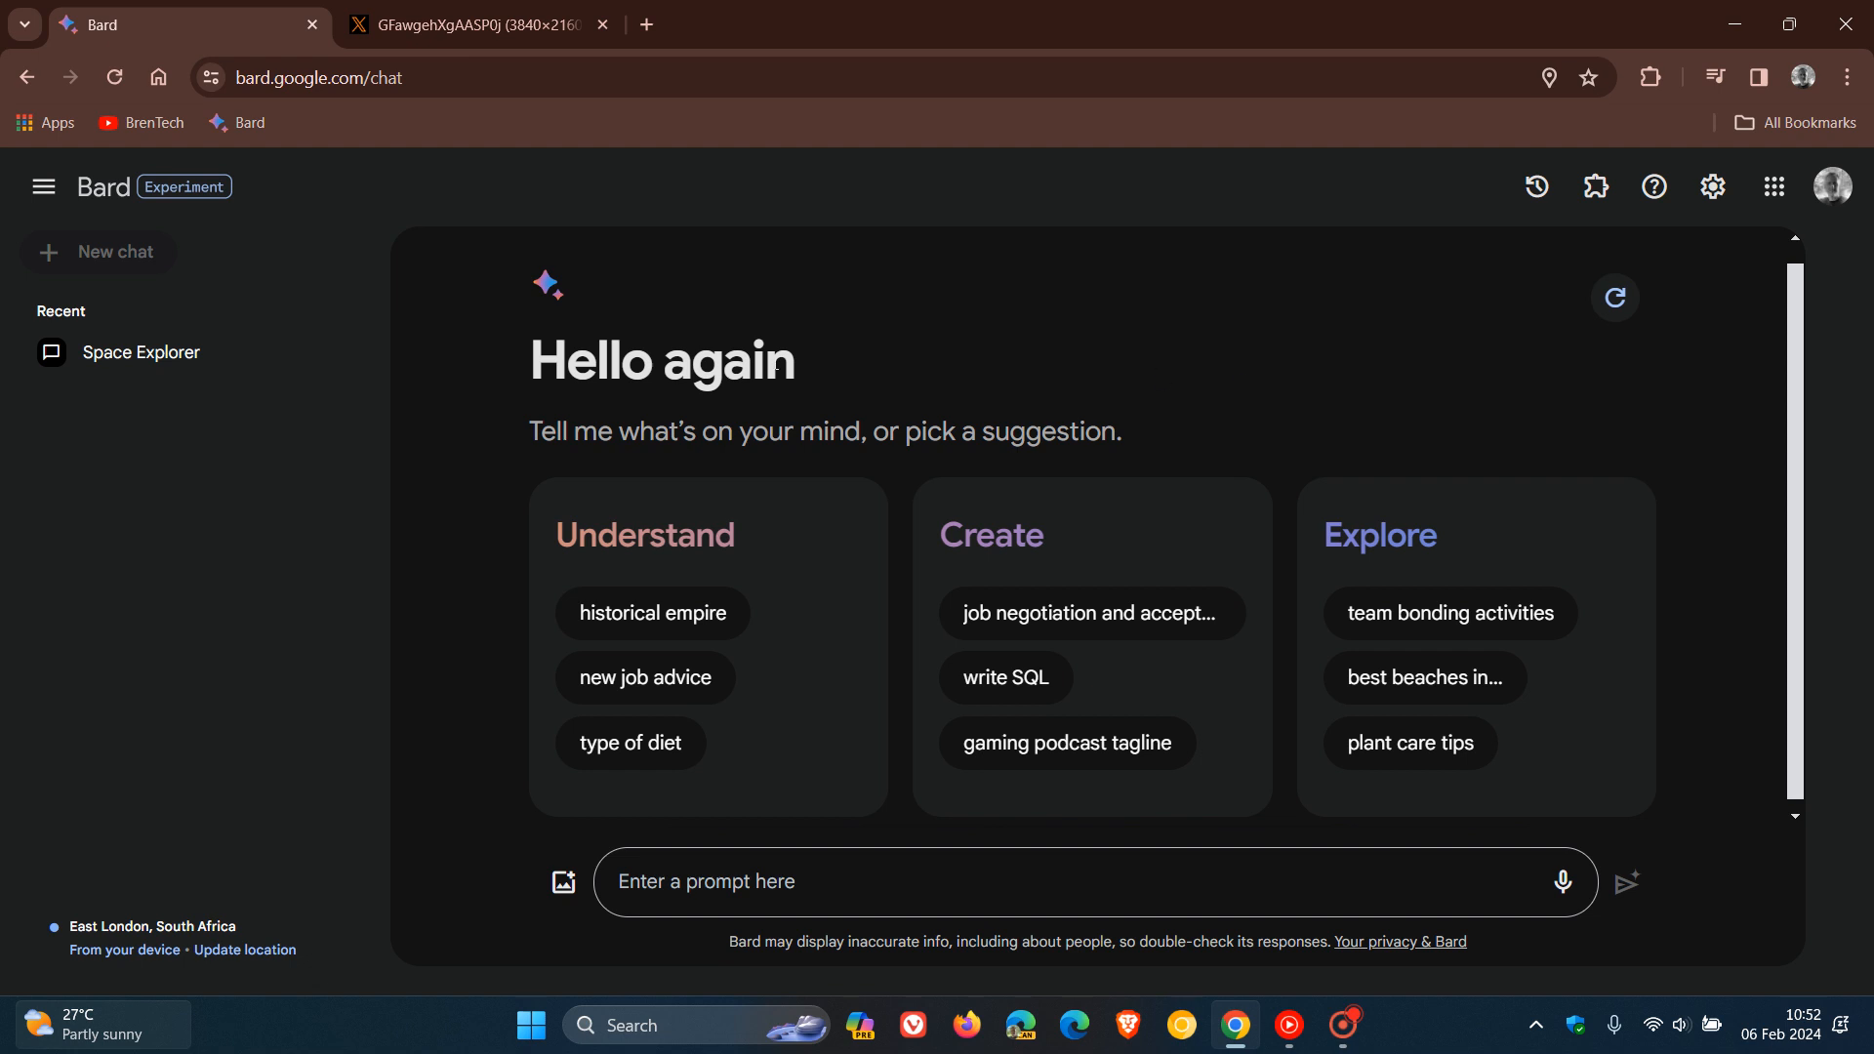
# Show the Space Explorer chat with its astronaut-in-space prompt and two generated images.
pyautogui.click(141, 351)
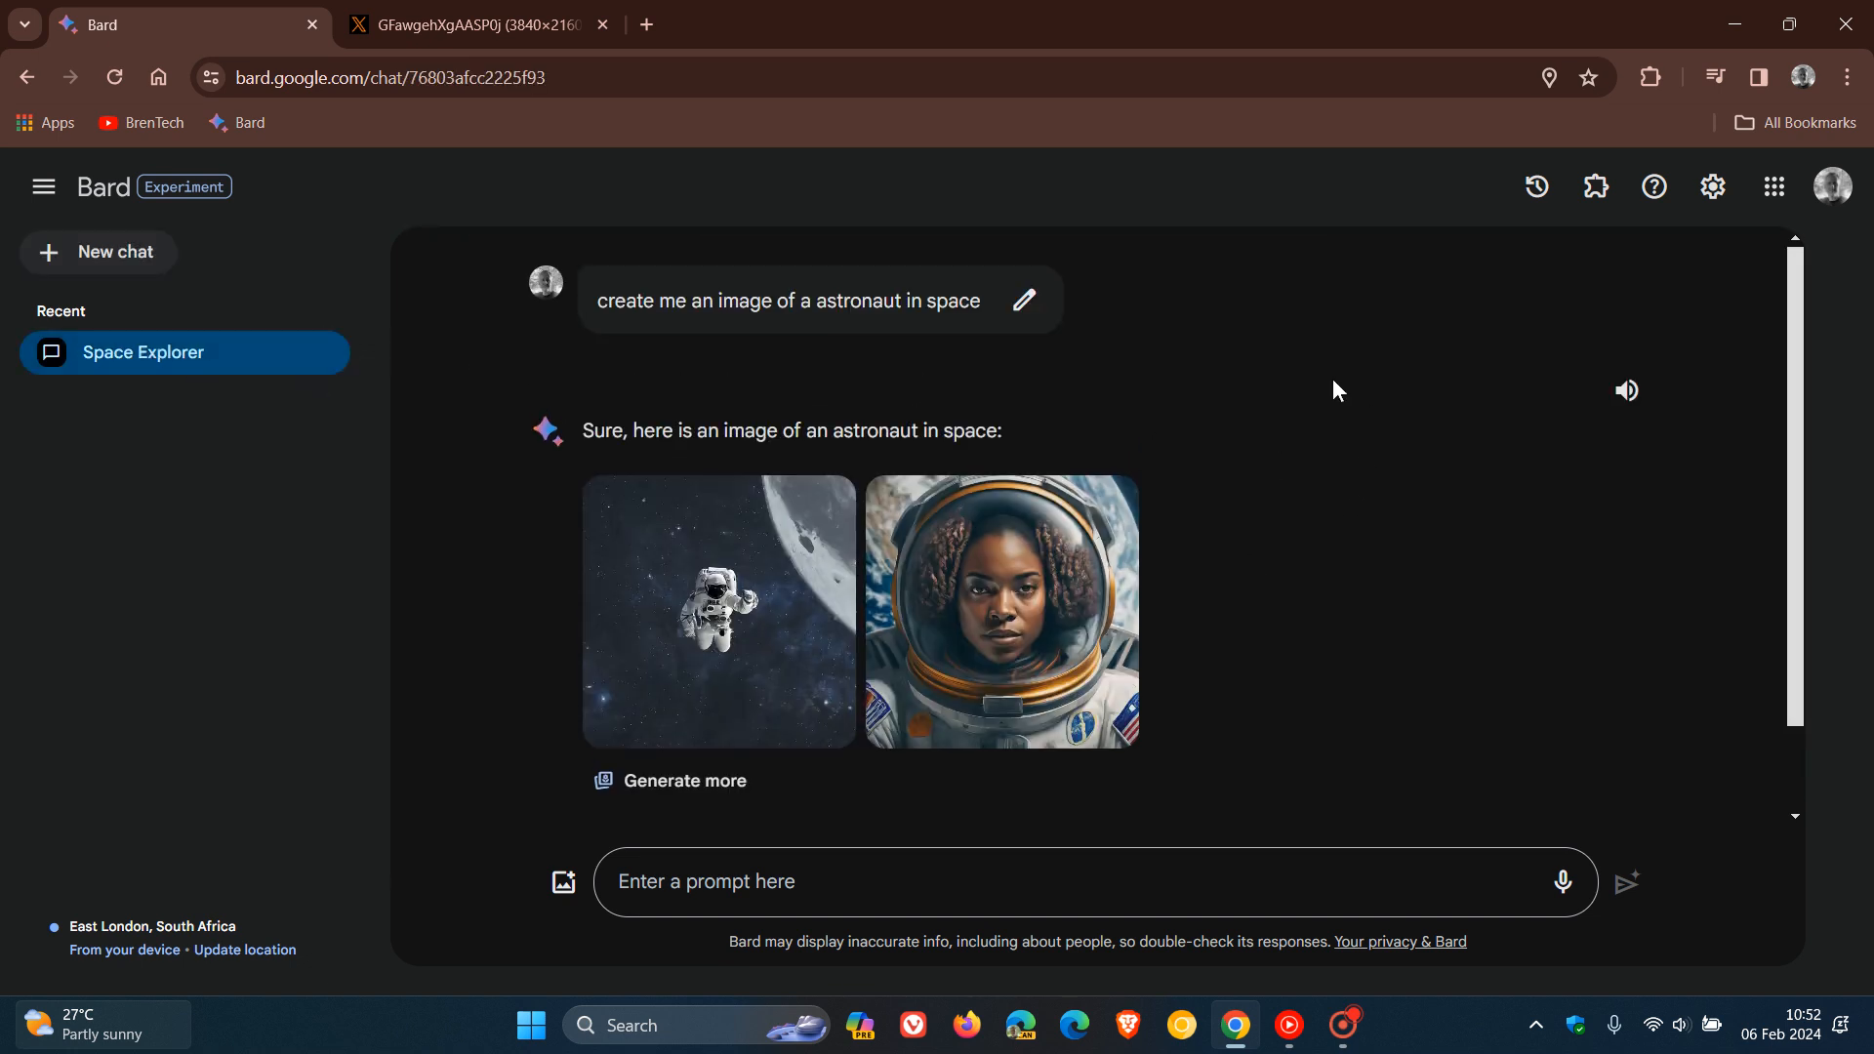
pyautogui.moveTo(1382, 486)
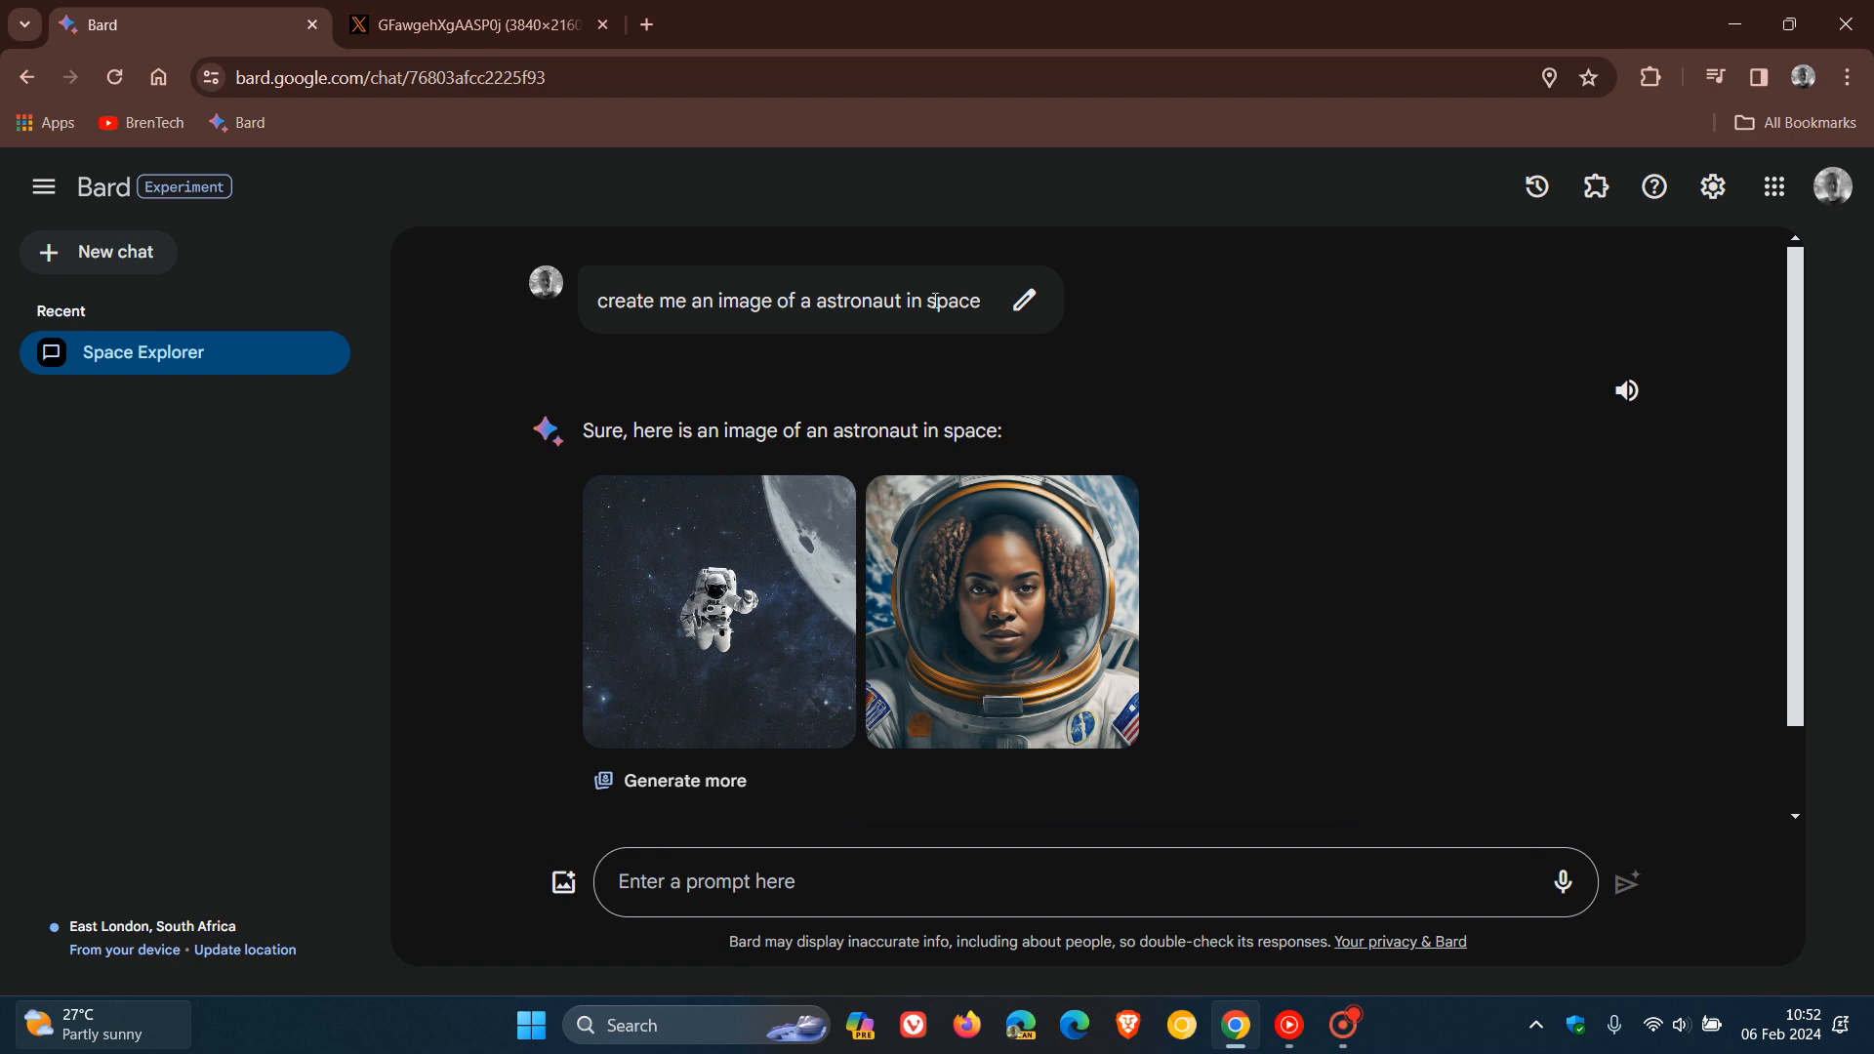
# Show the pbs.twimg.com image of the 2024.02.07 release notes announcing Bard is now Gemini.
pyautogui.click(477, 23)
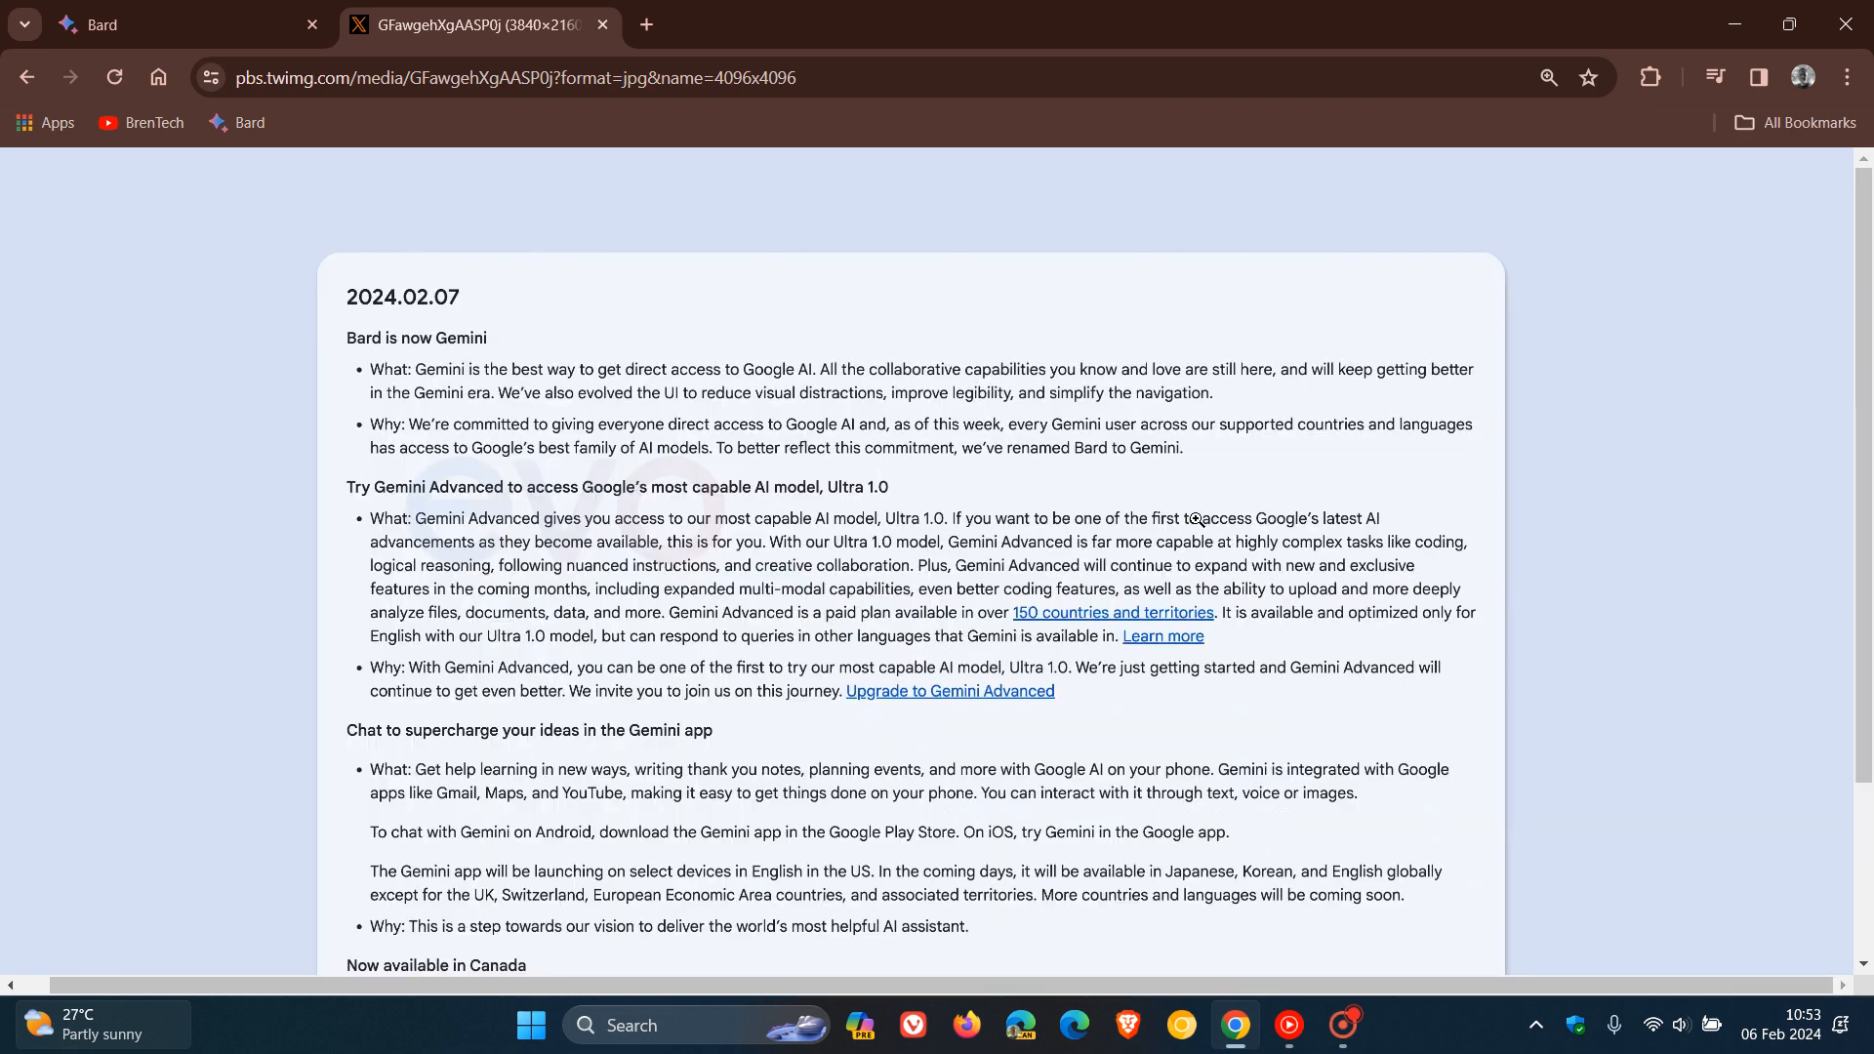
pyautogui.moveTo(1207, 513)
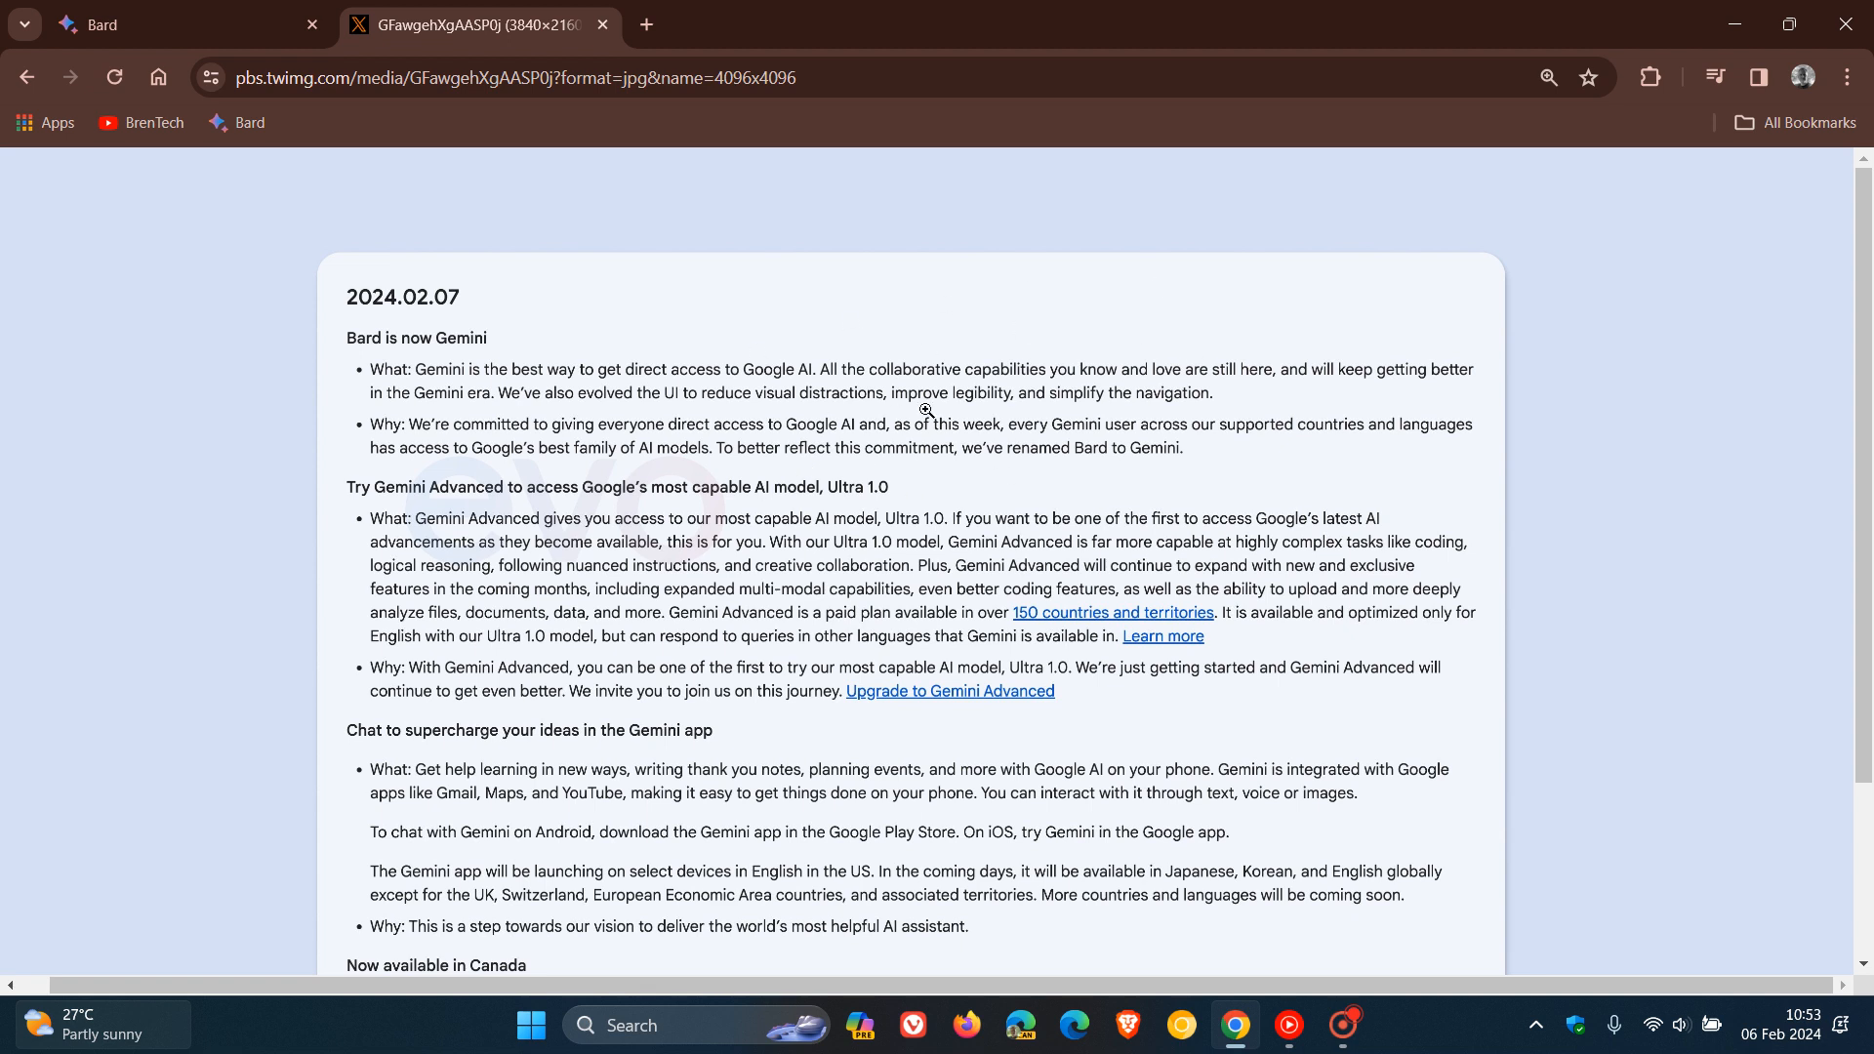
pyautogui.moveTo(1173, 476)
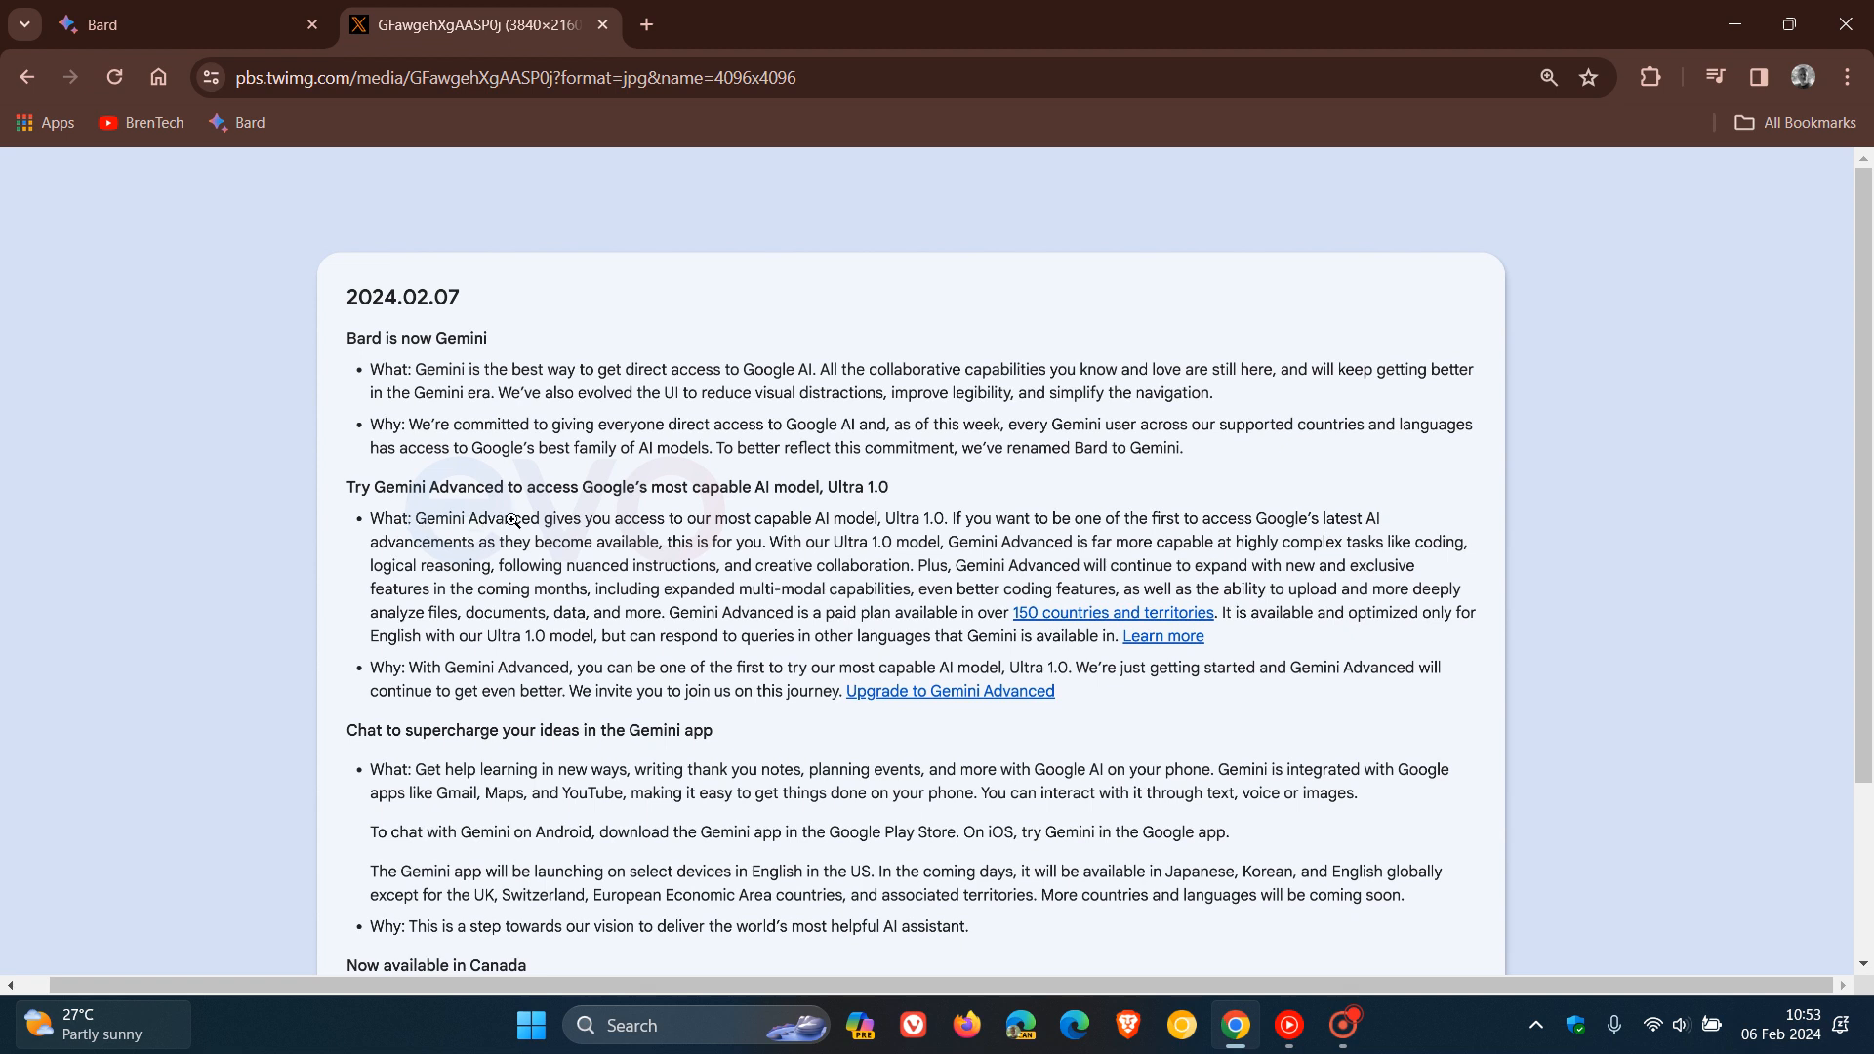
pyautogui.moveTo(787, 507)
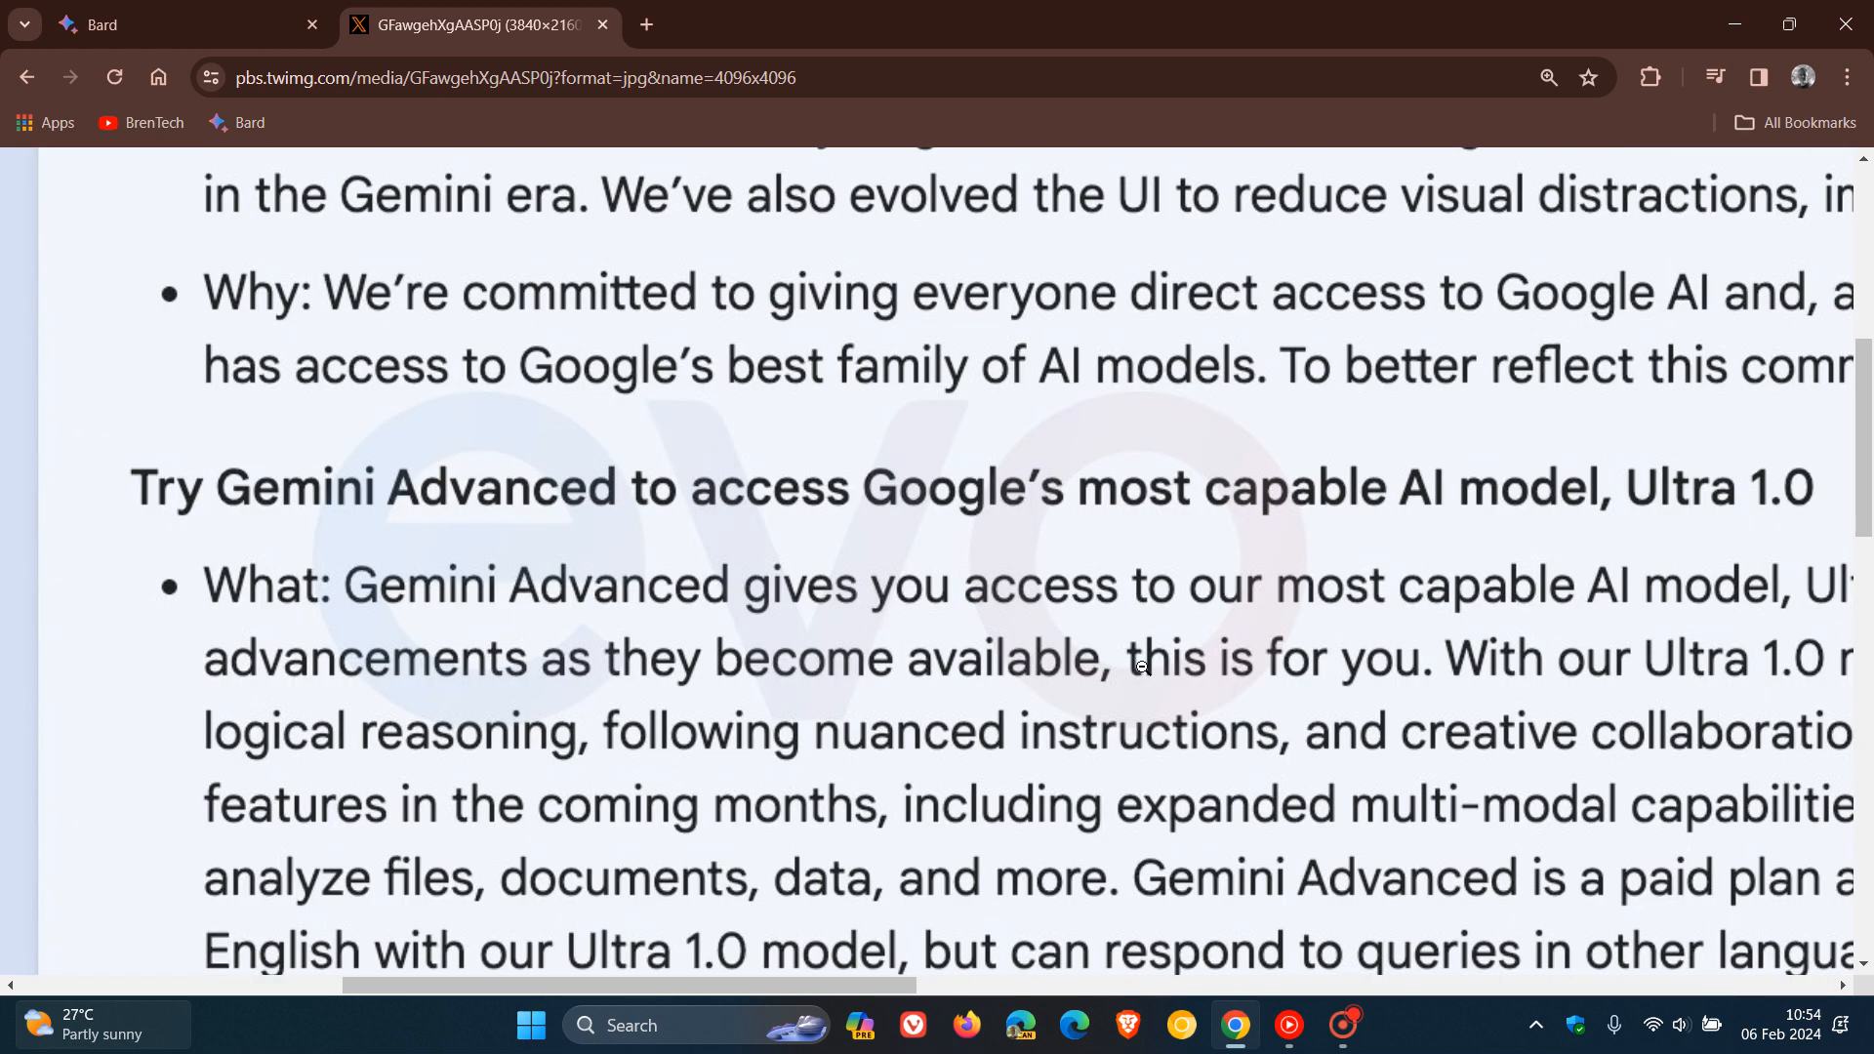
pyautogui.scroll(-3)
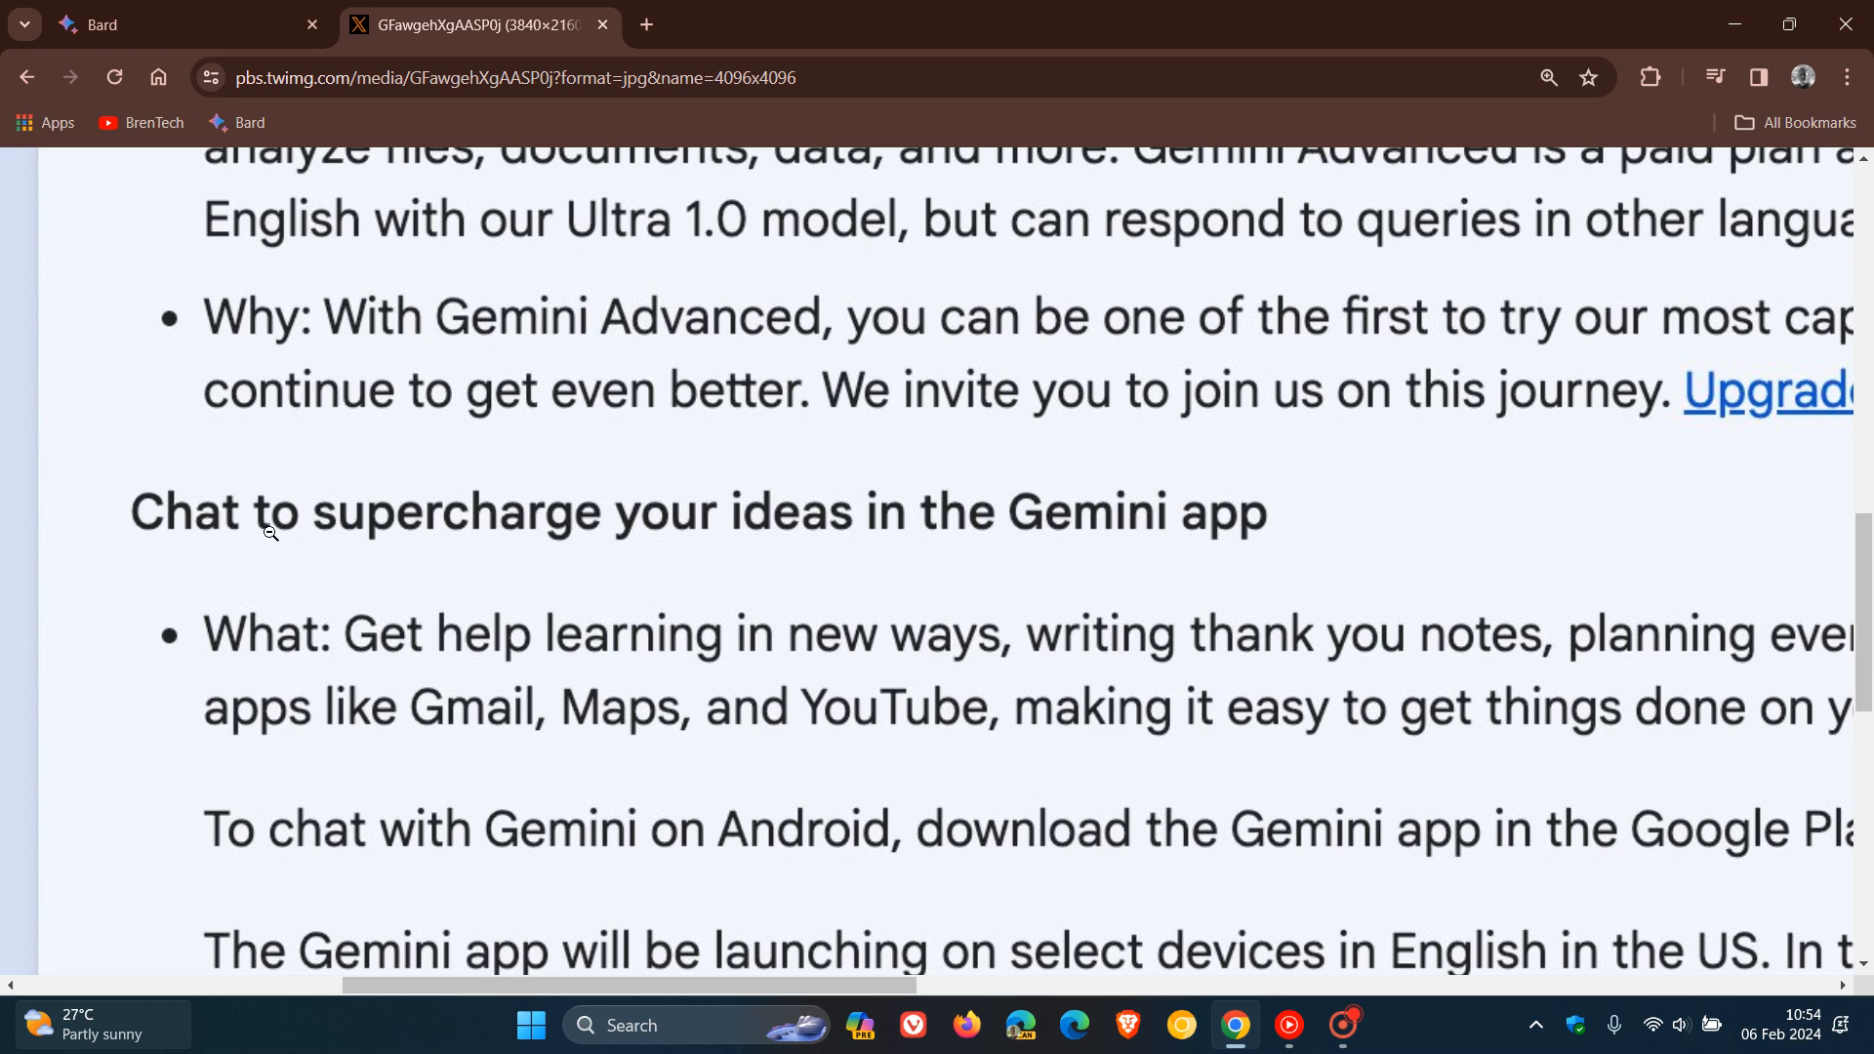
pyautogui.moveTo(1191, 514)
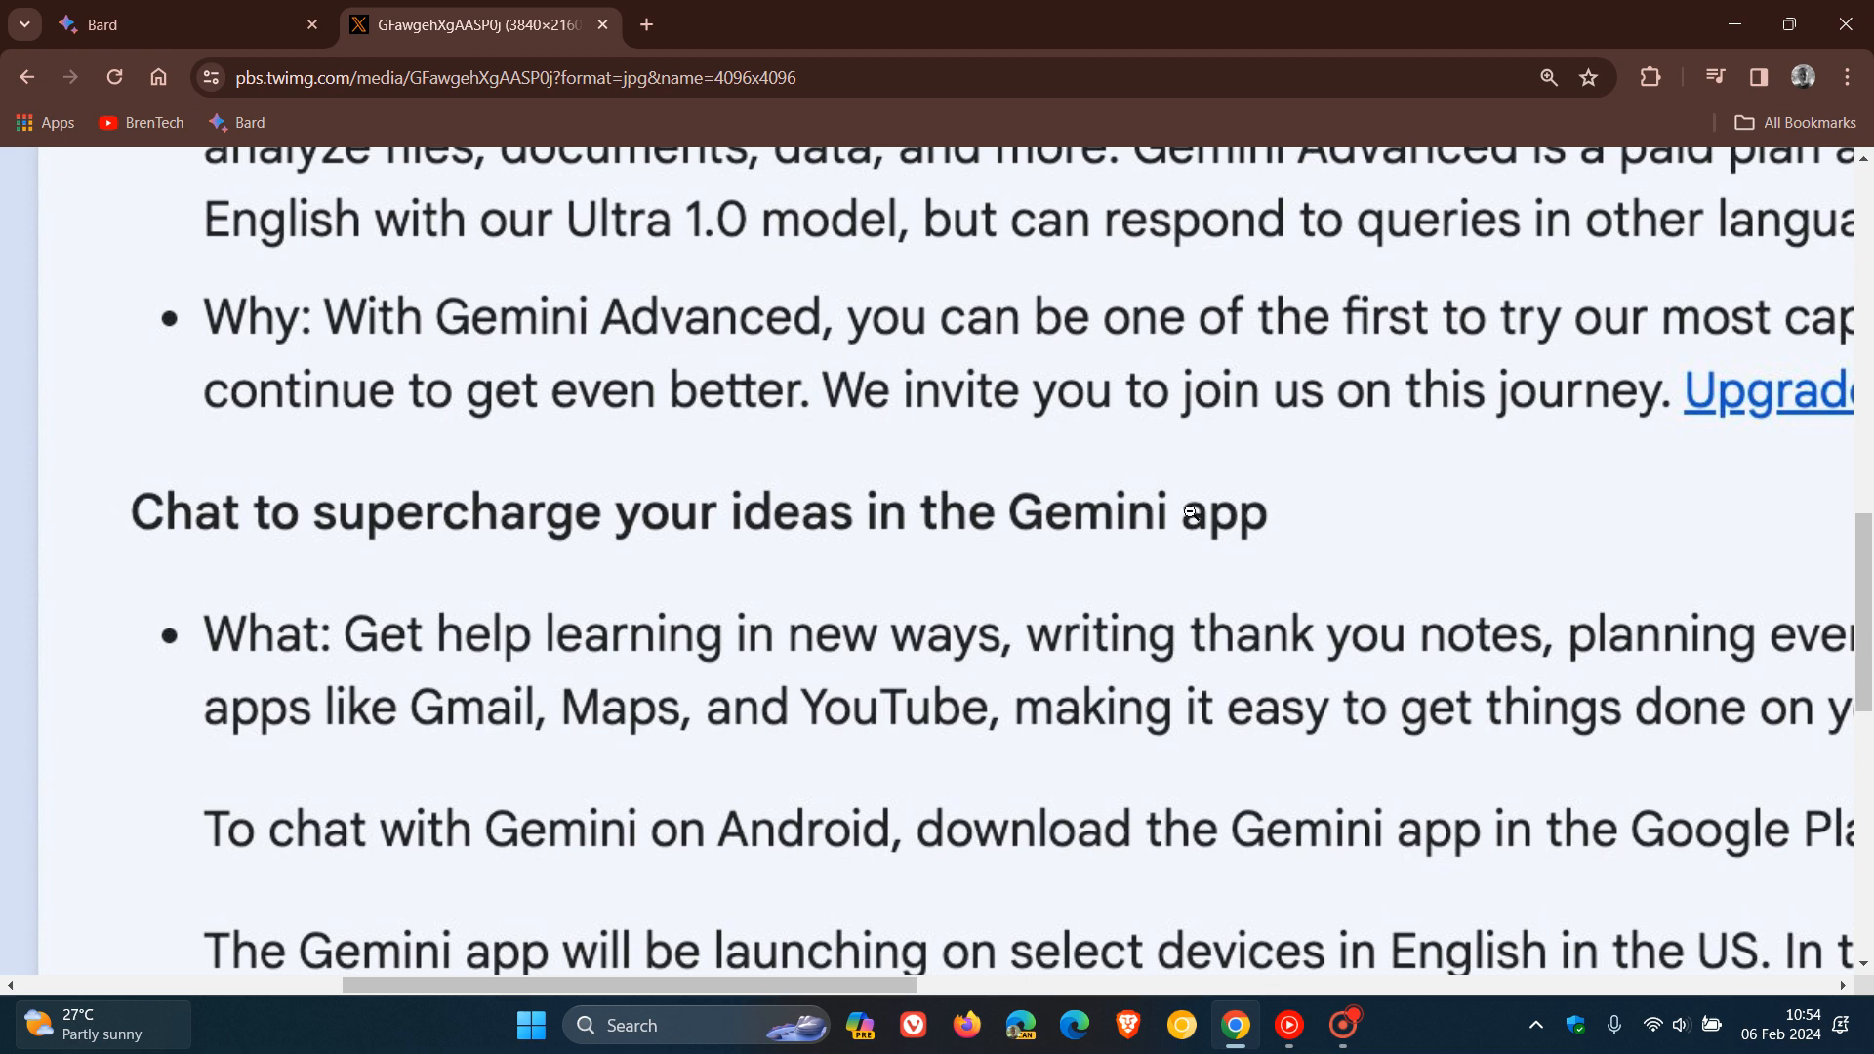
pyautogui.moveTo(1322, 488)
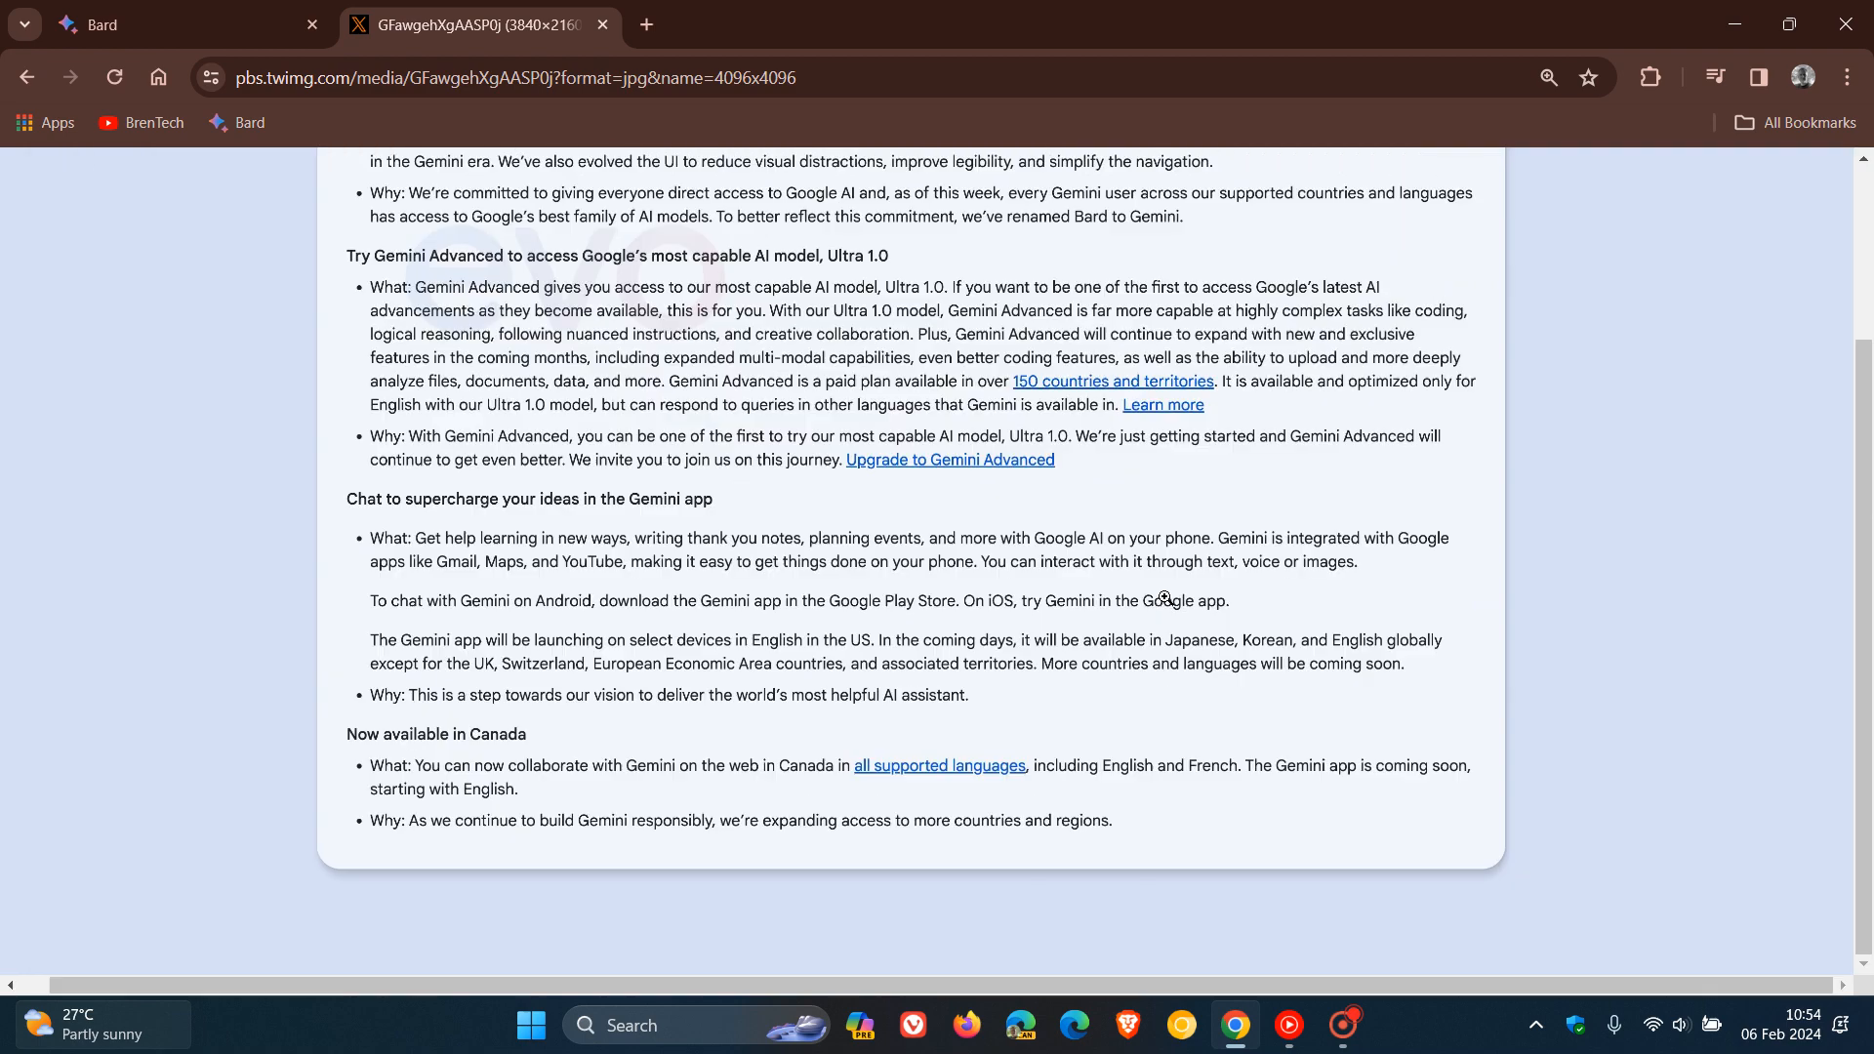
pyautogui.moveTo(914, 514)
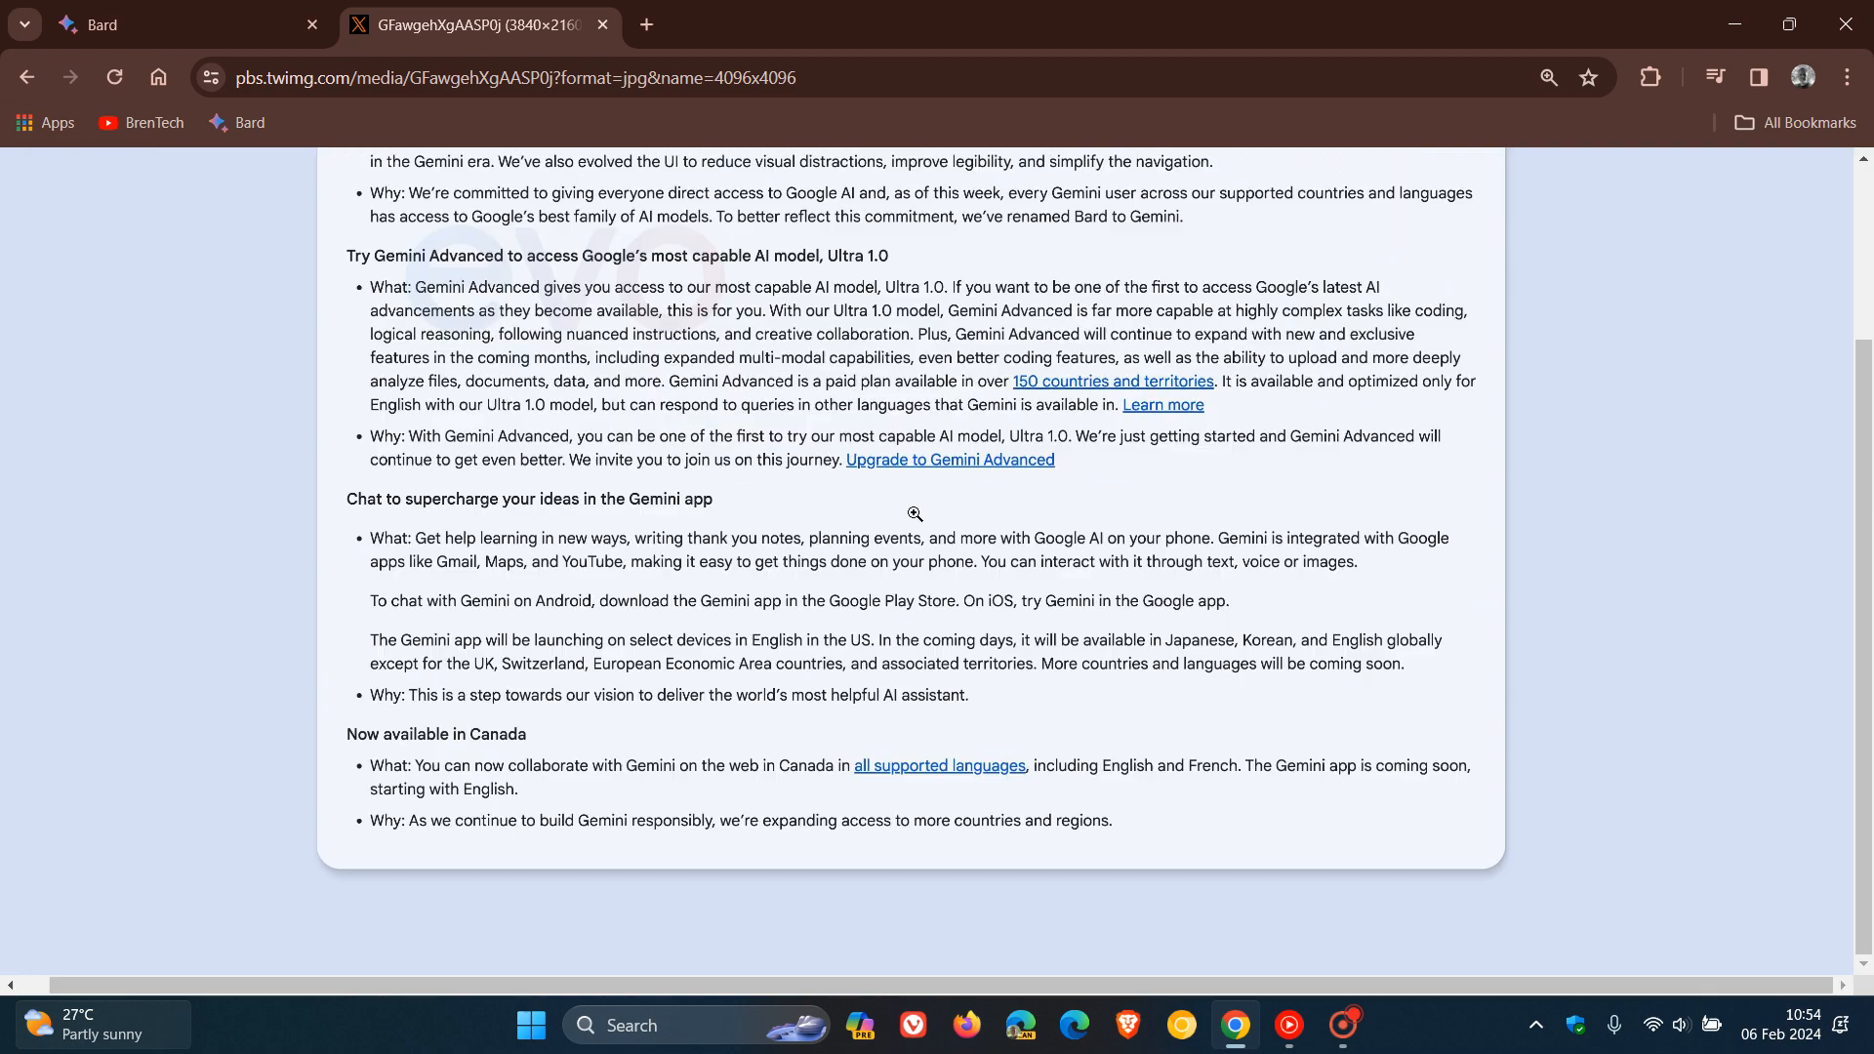
pyautogui.moveTo(562, 572)
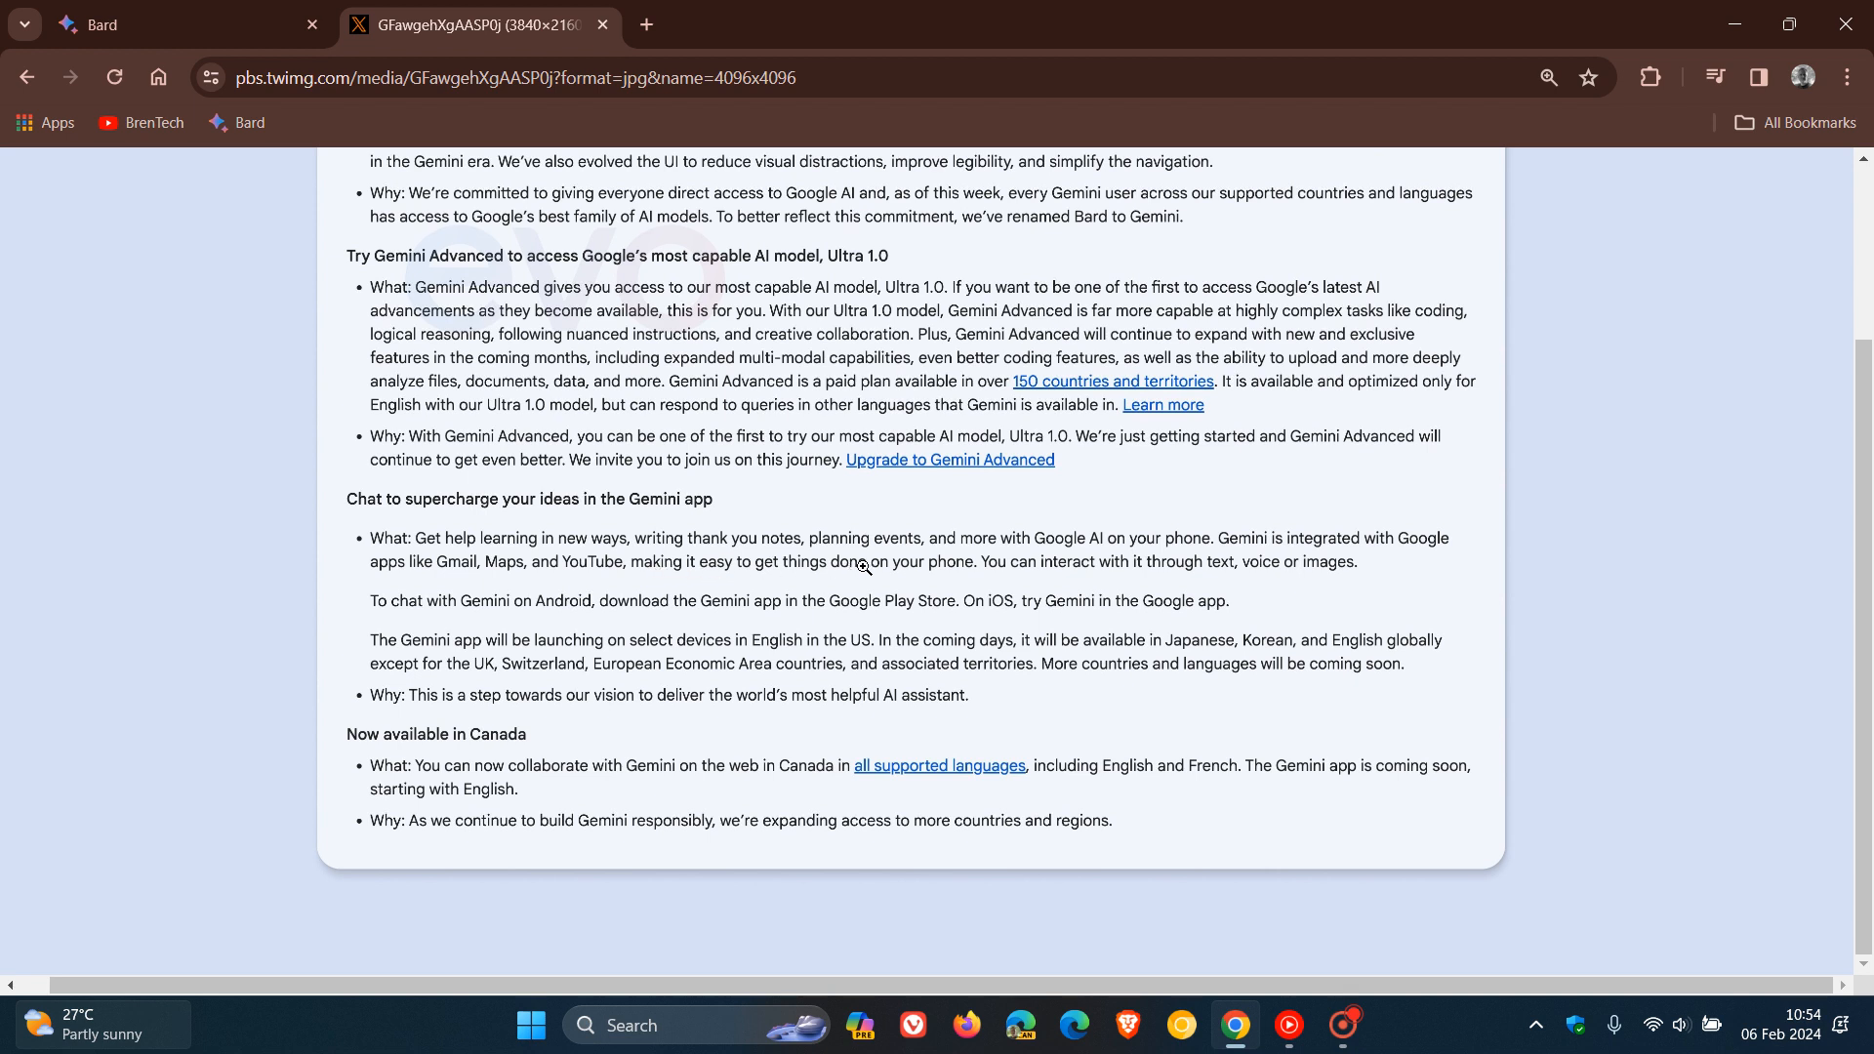
pyautogui.moveTo(1091, 557)
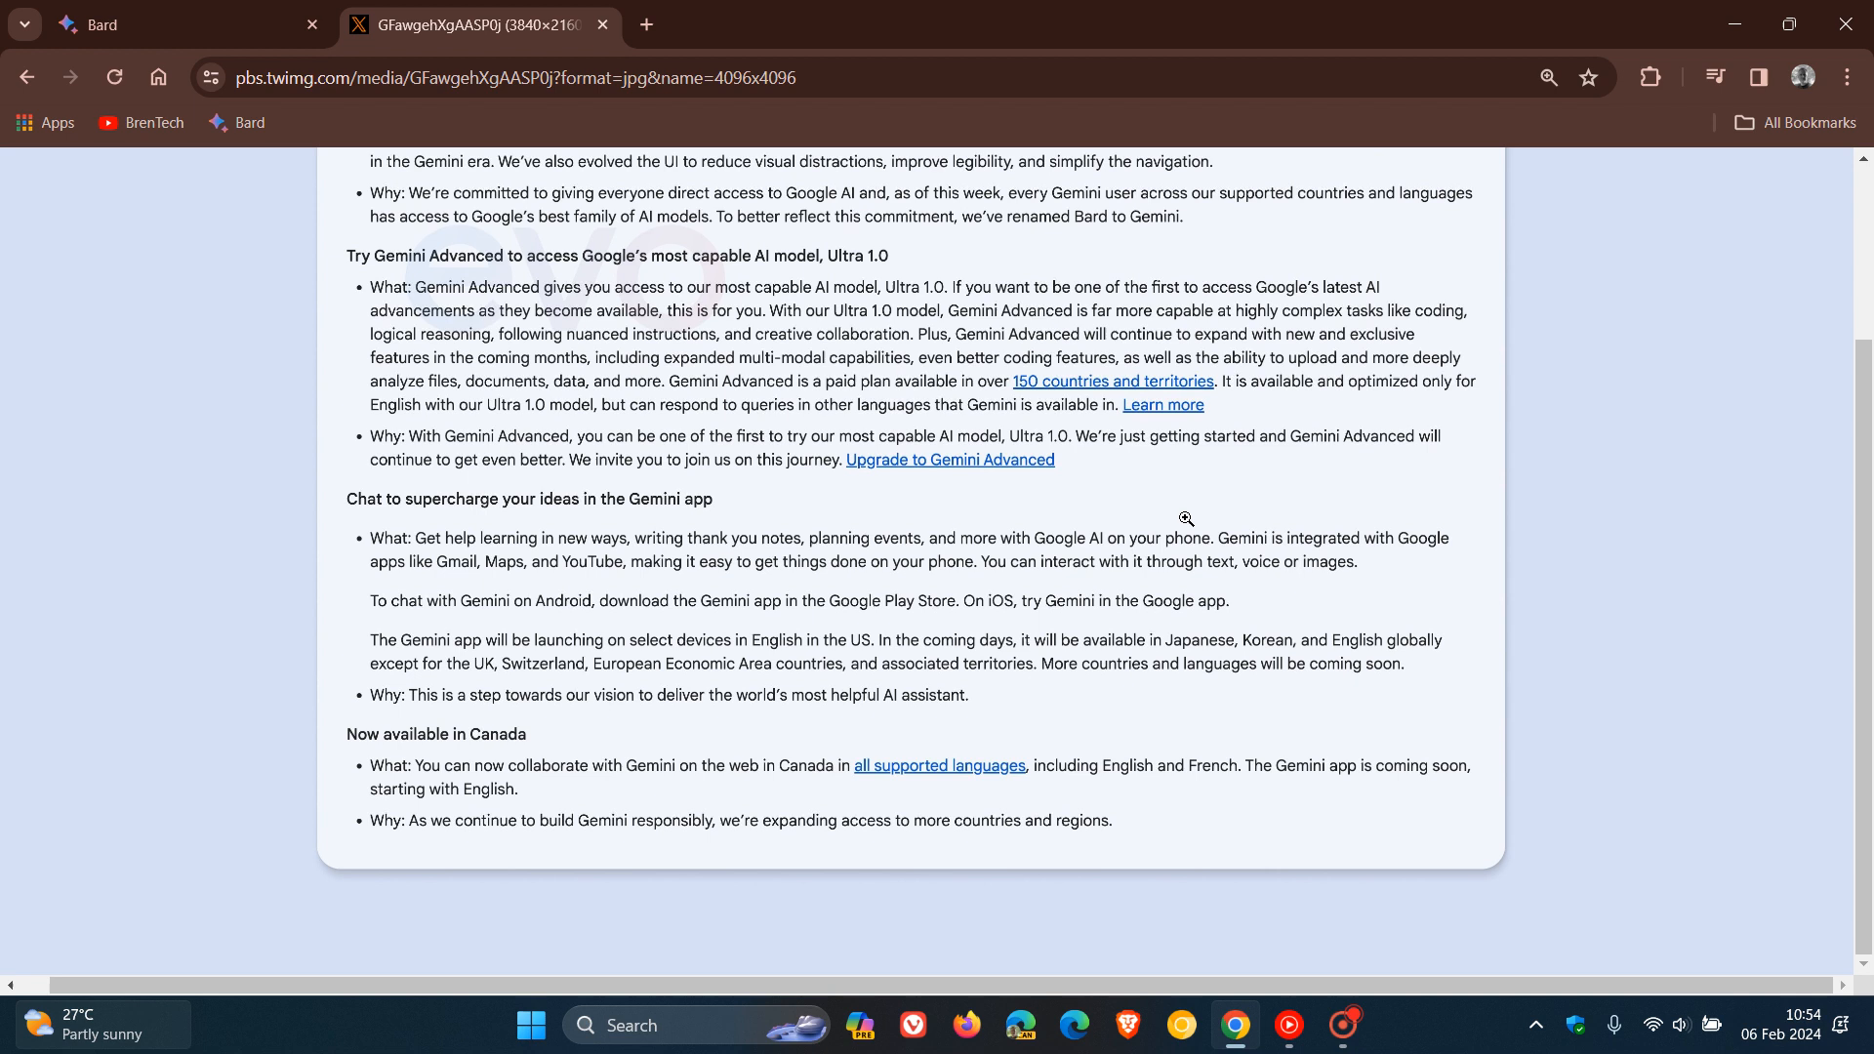
pyautogui.moveTo(1210, 475)
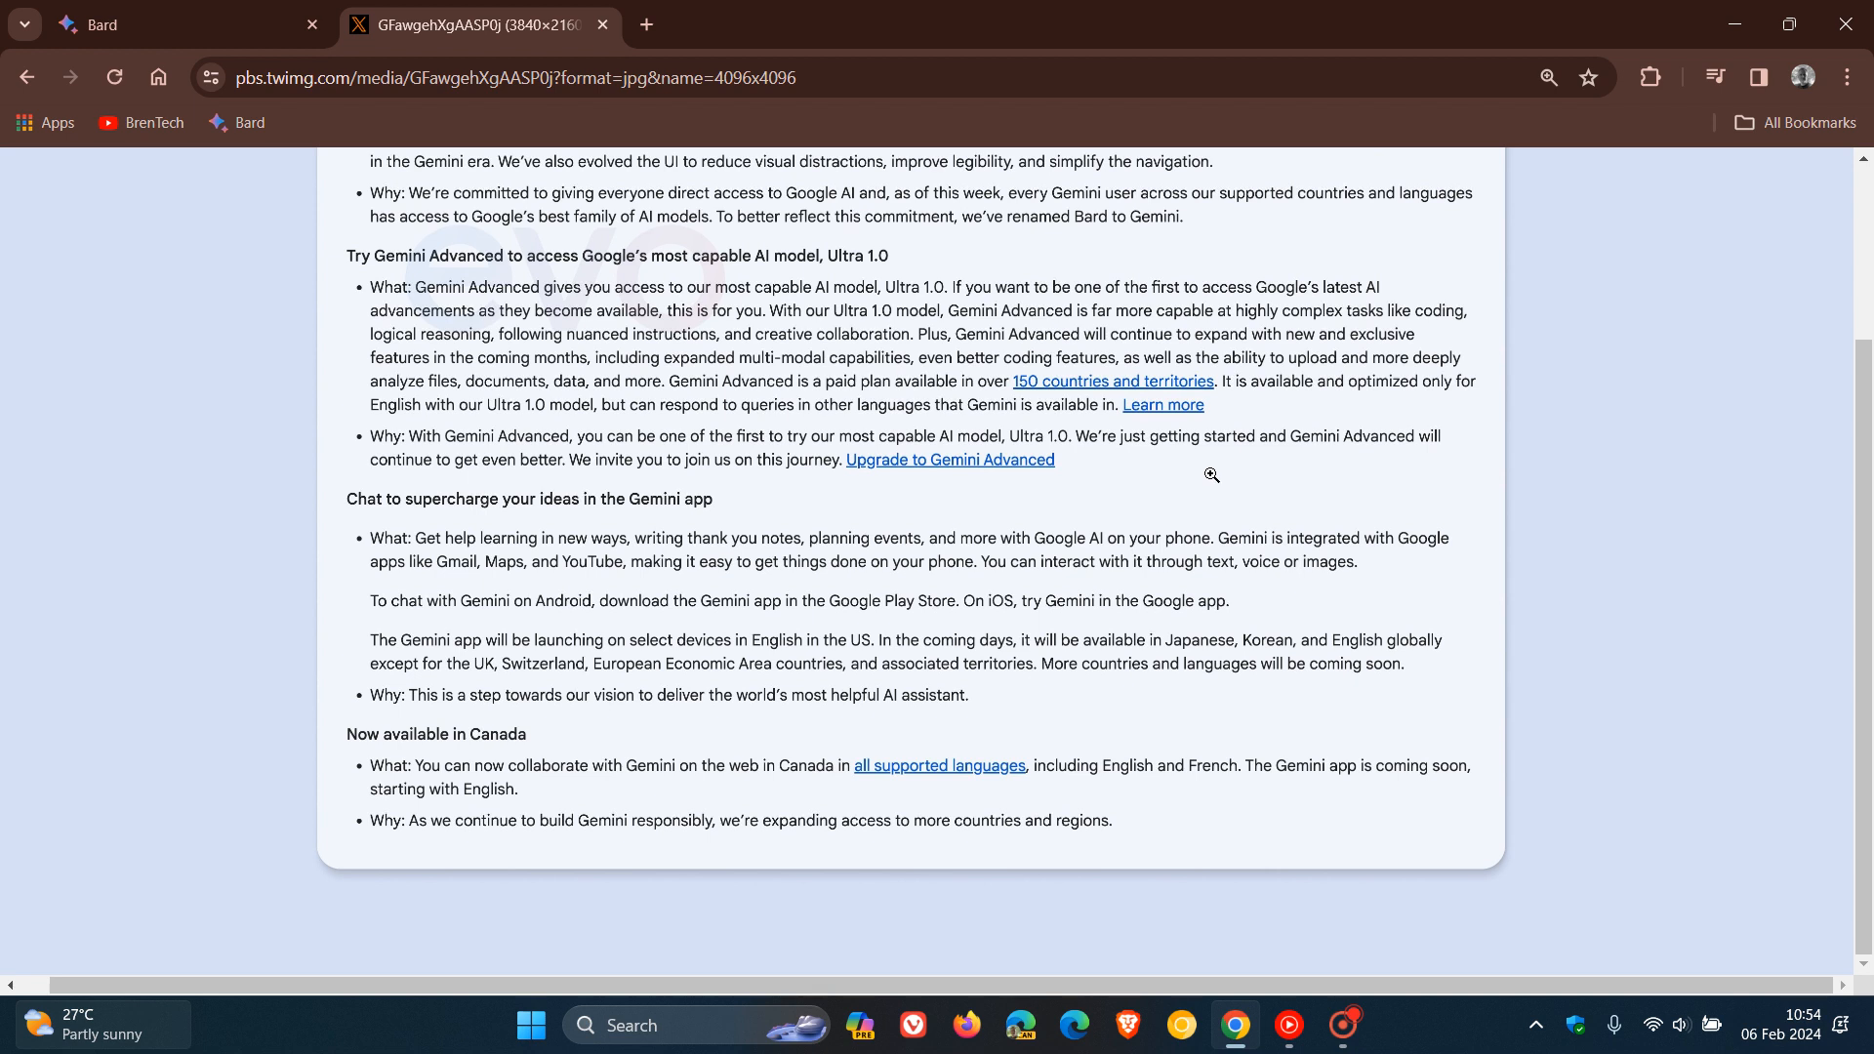
pyautogui.moveTo(1224, 498)
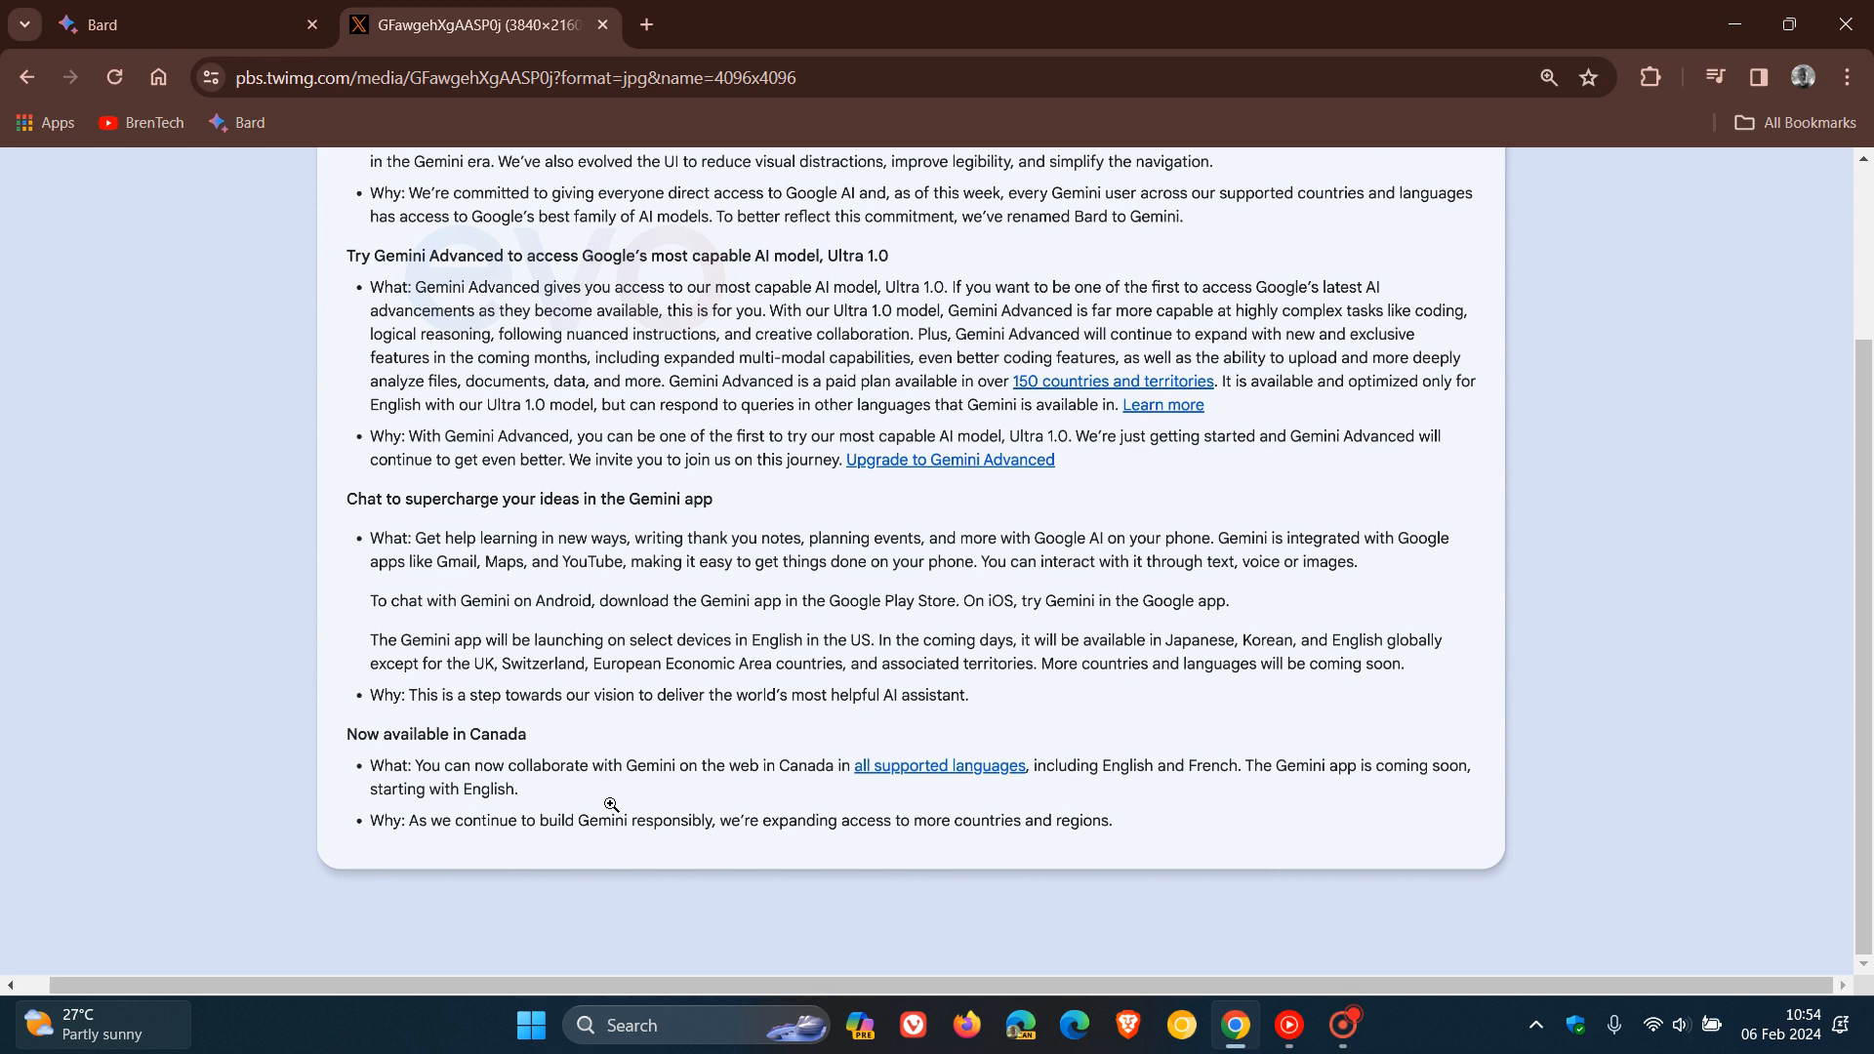
pyautogui.moveTo(640, 741)
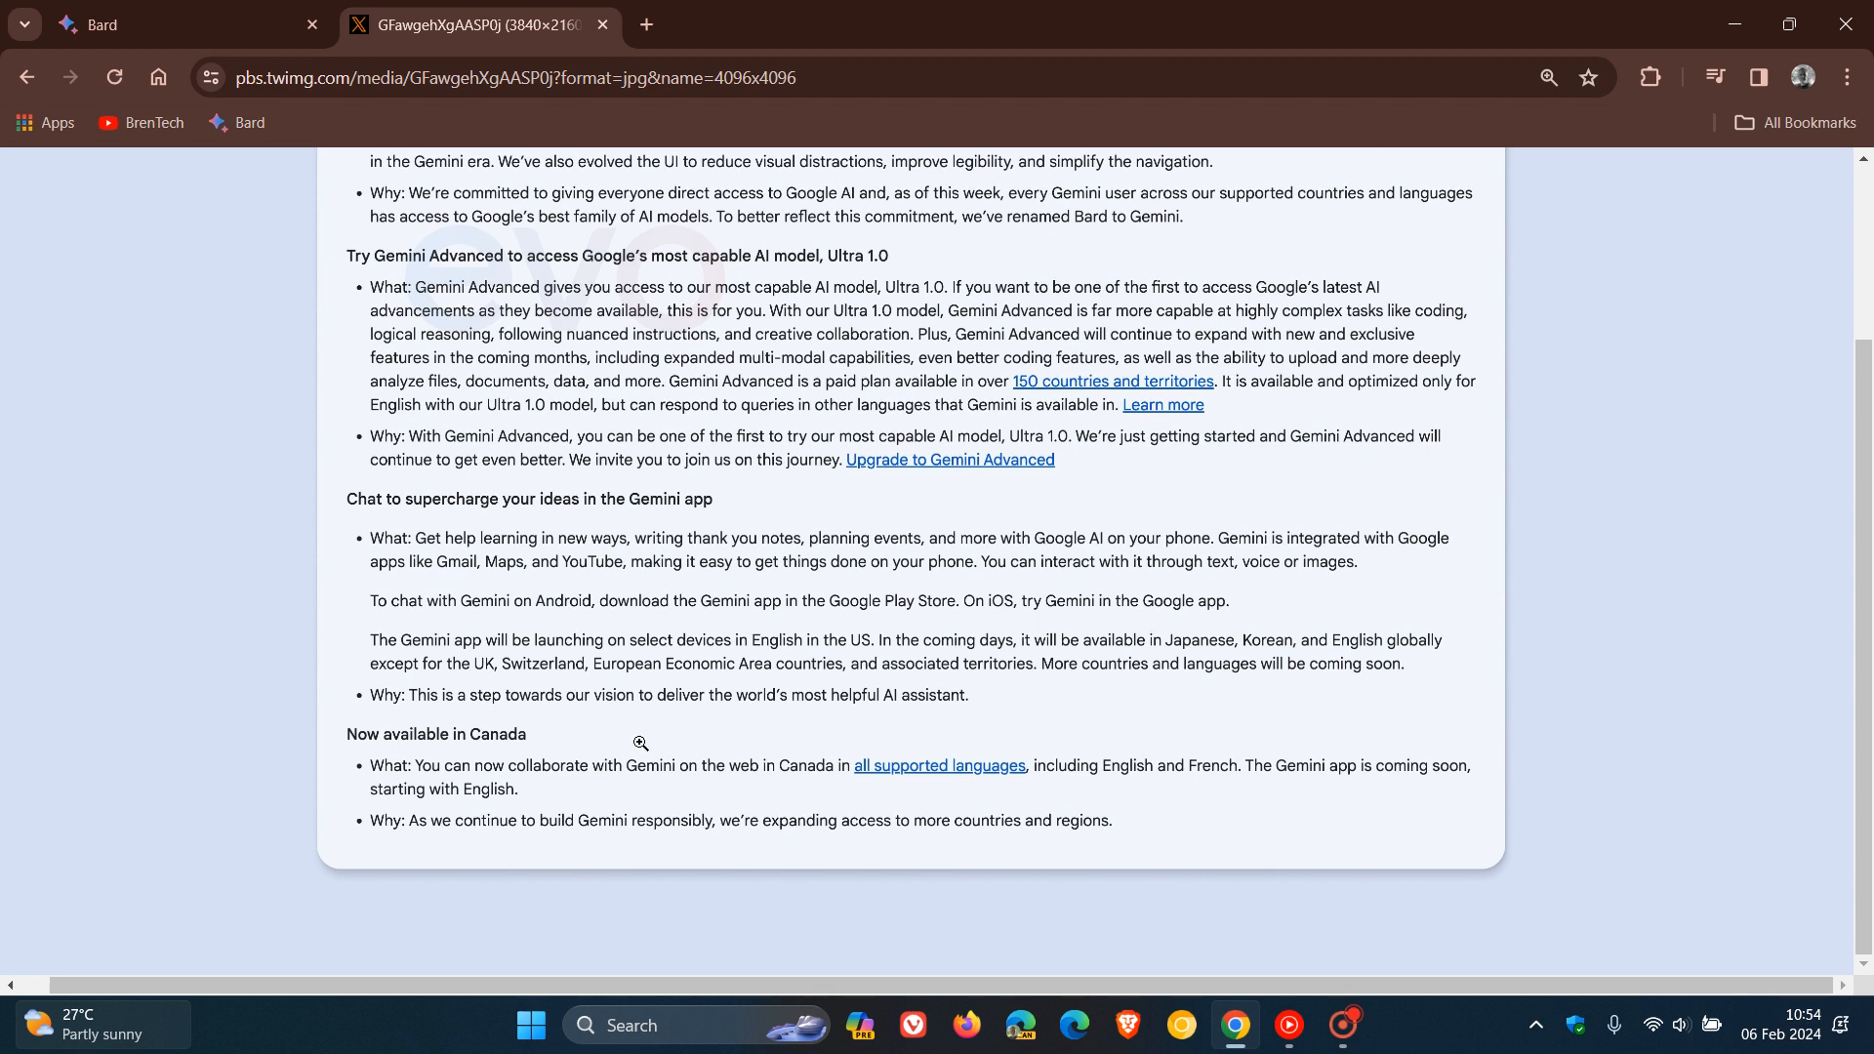
pyautogui.moveTo(910, 728)
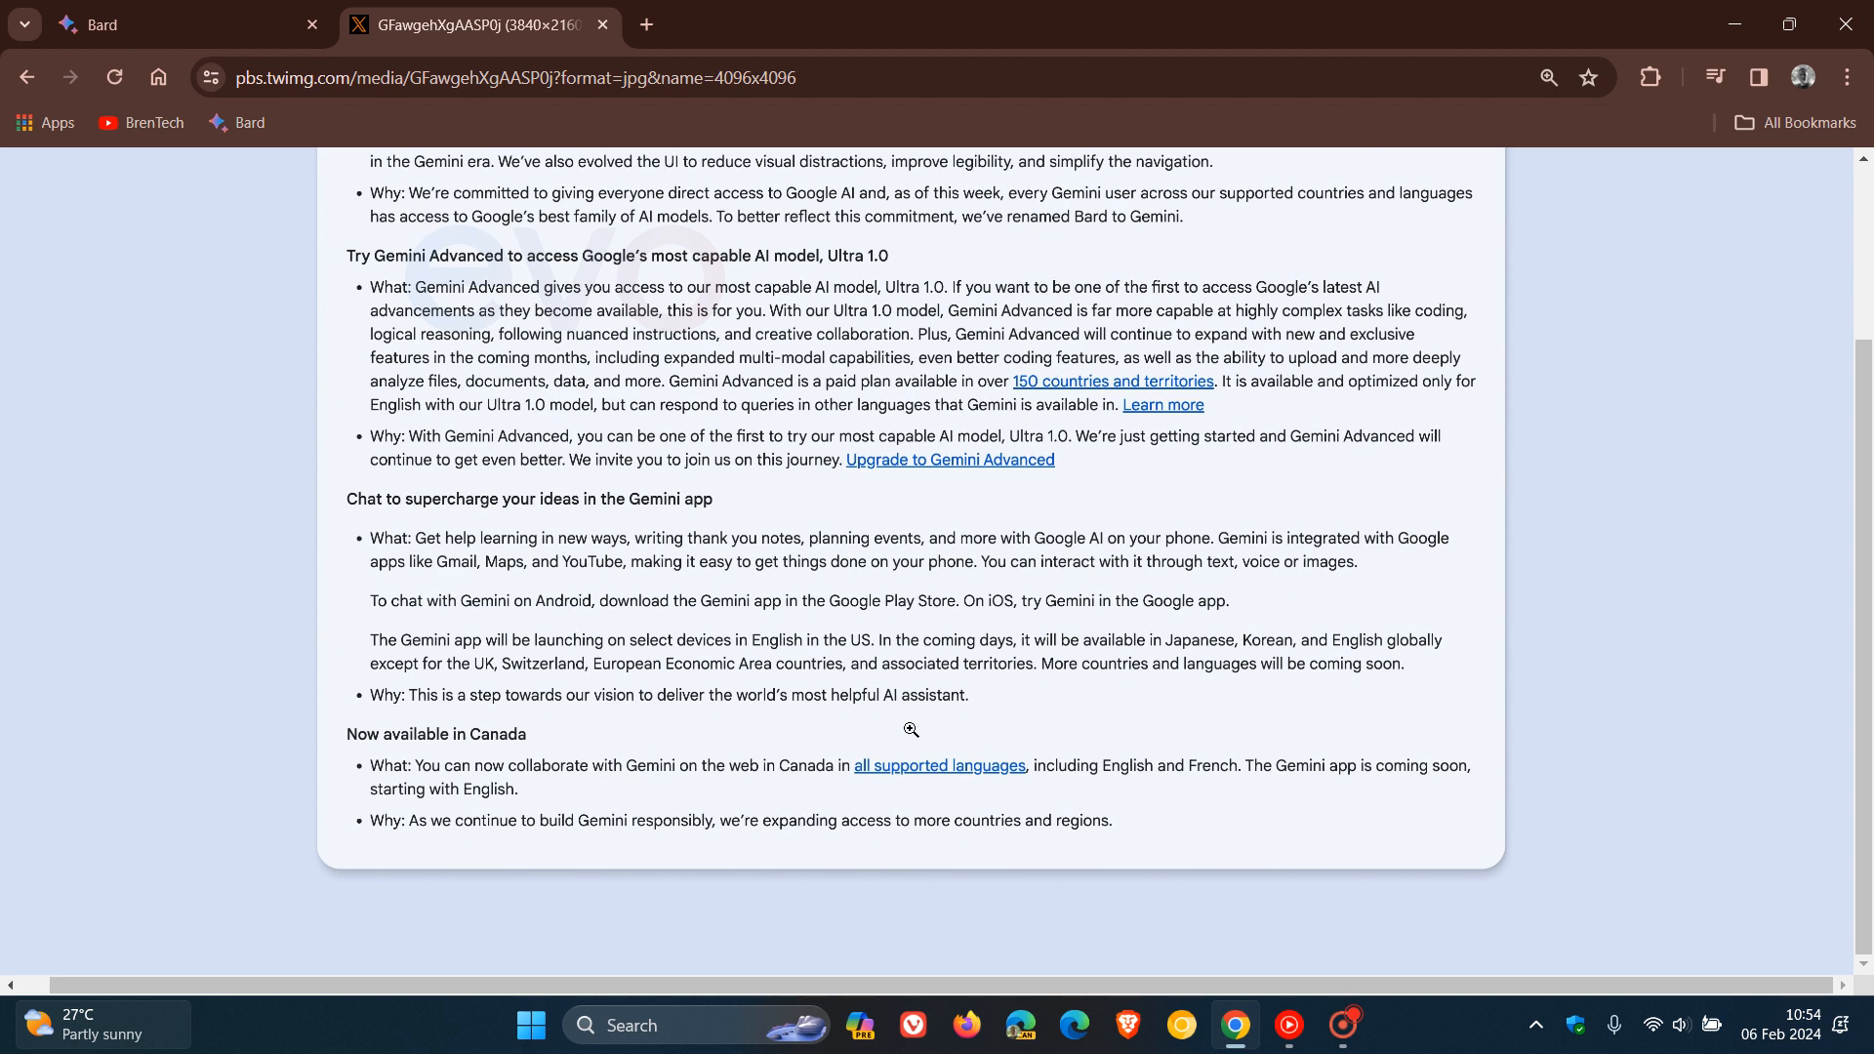
pyautogui.moveTo(1173, 815)
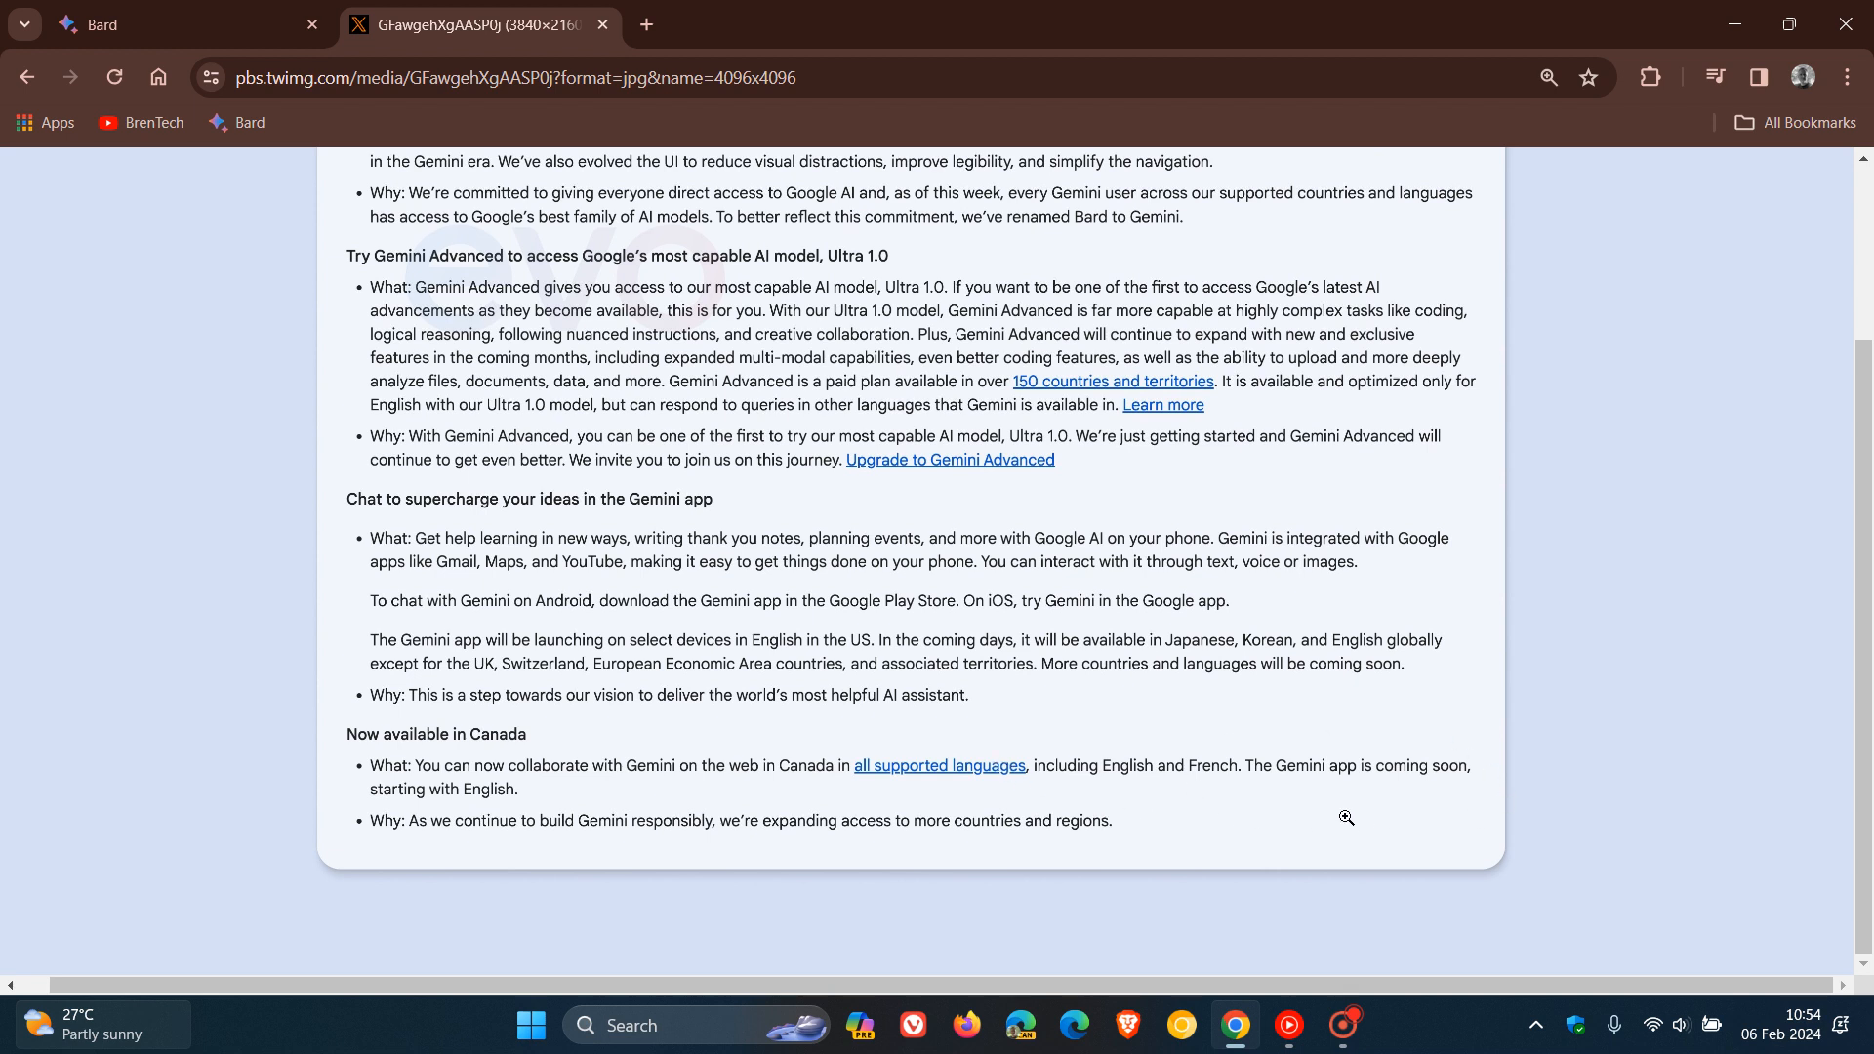
pyautogui.moveTo(1472, 816)
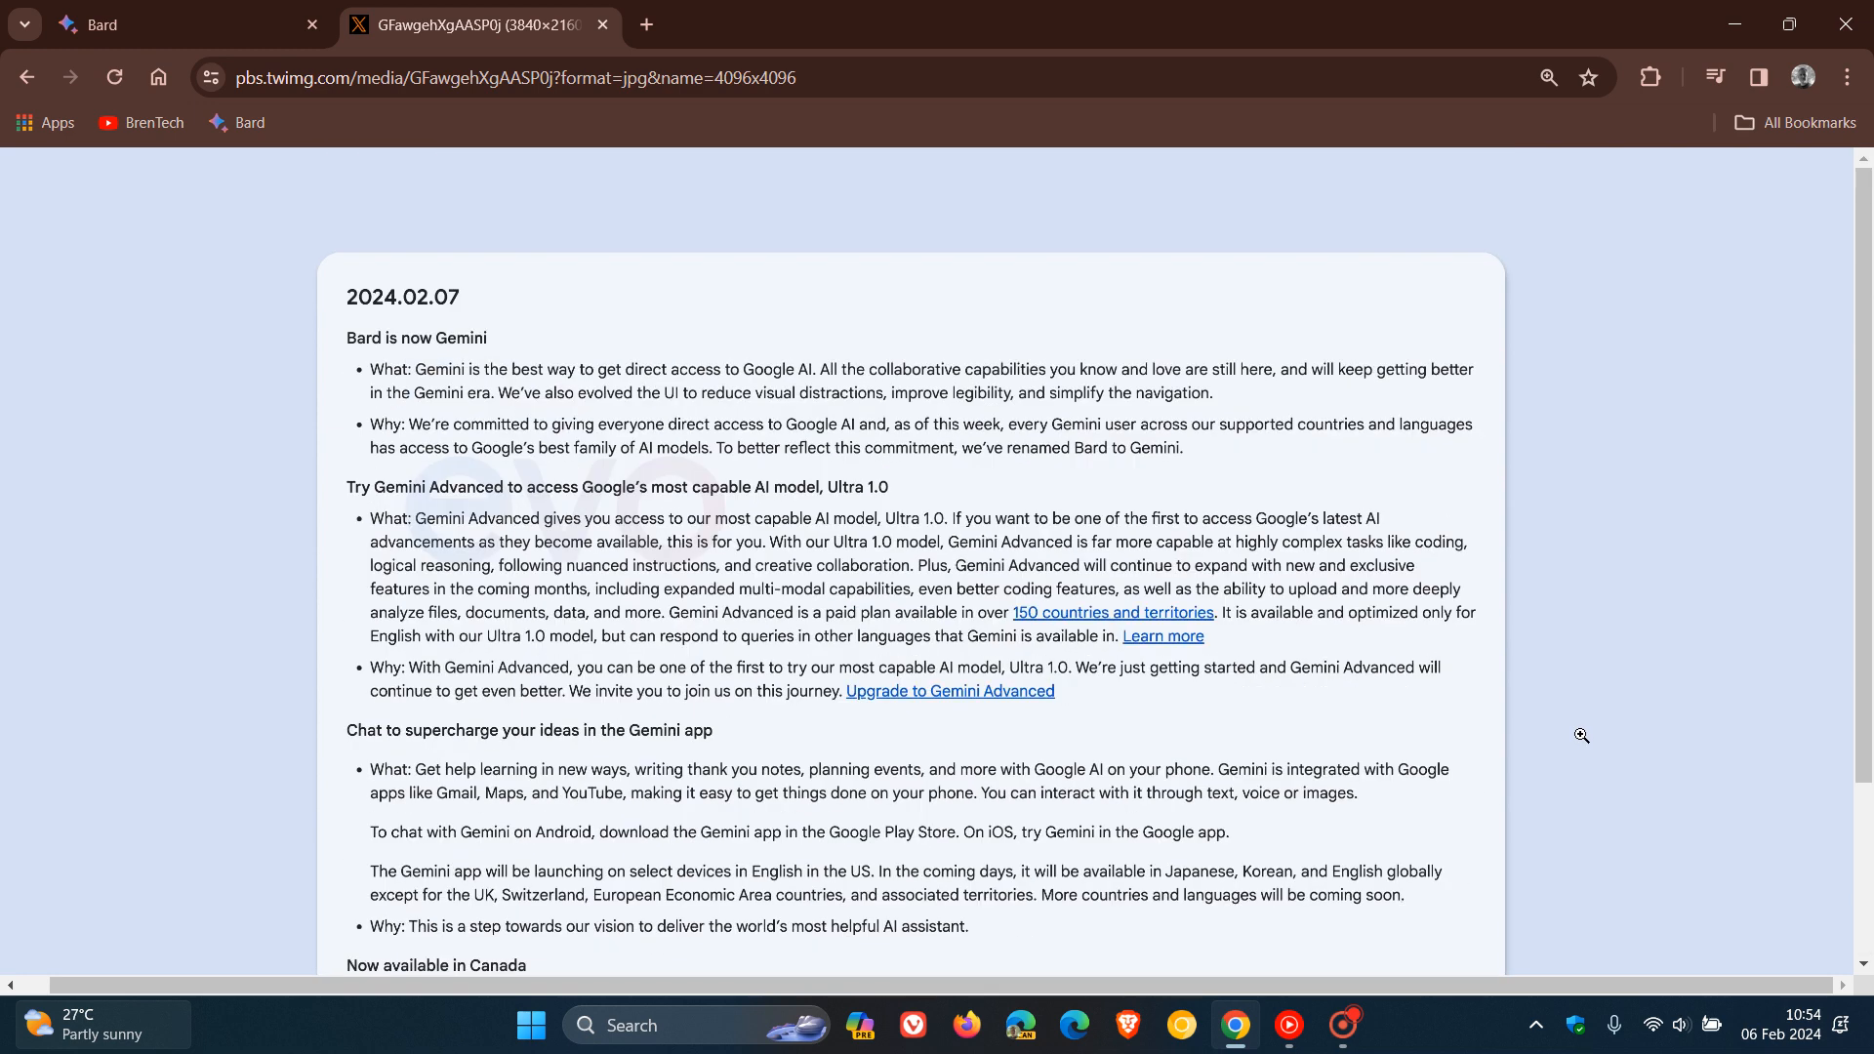
pyautogui.moveTo(1429, 486)
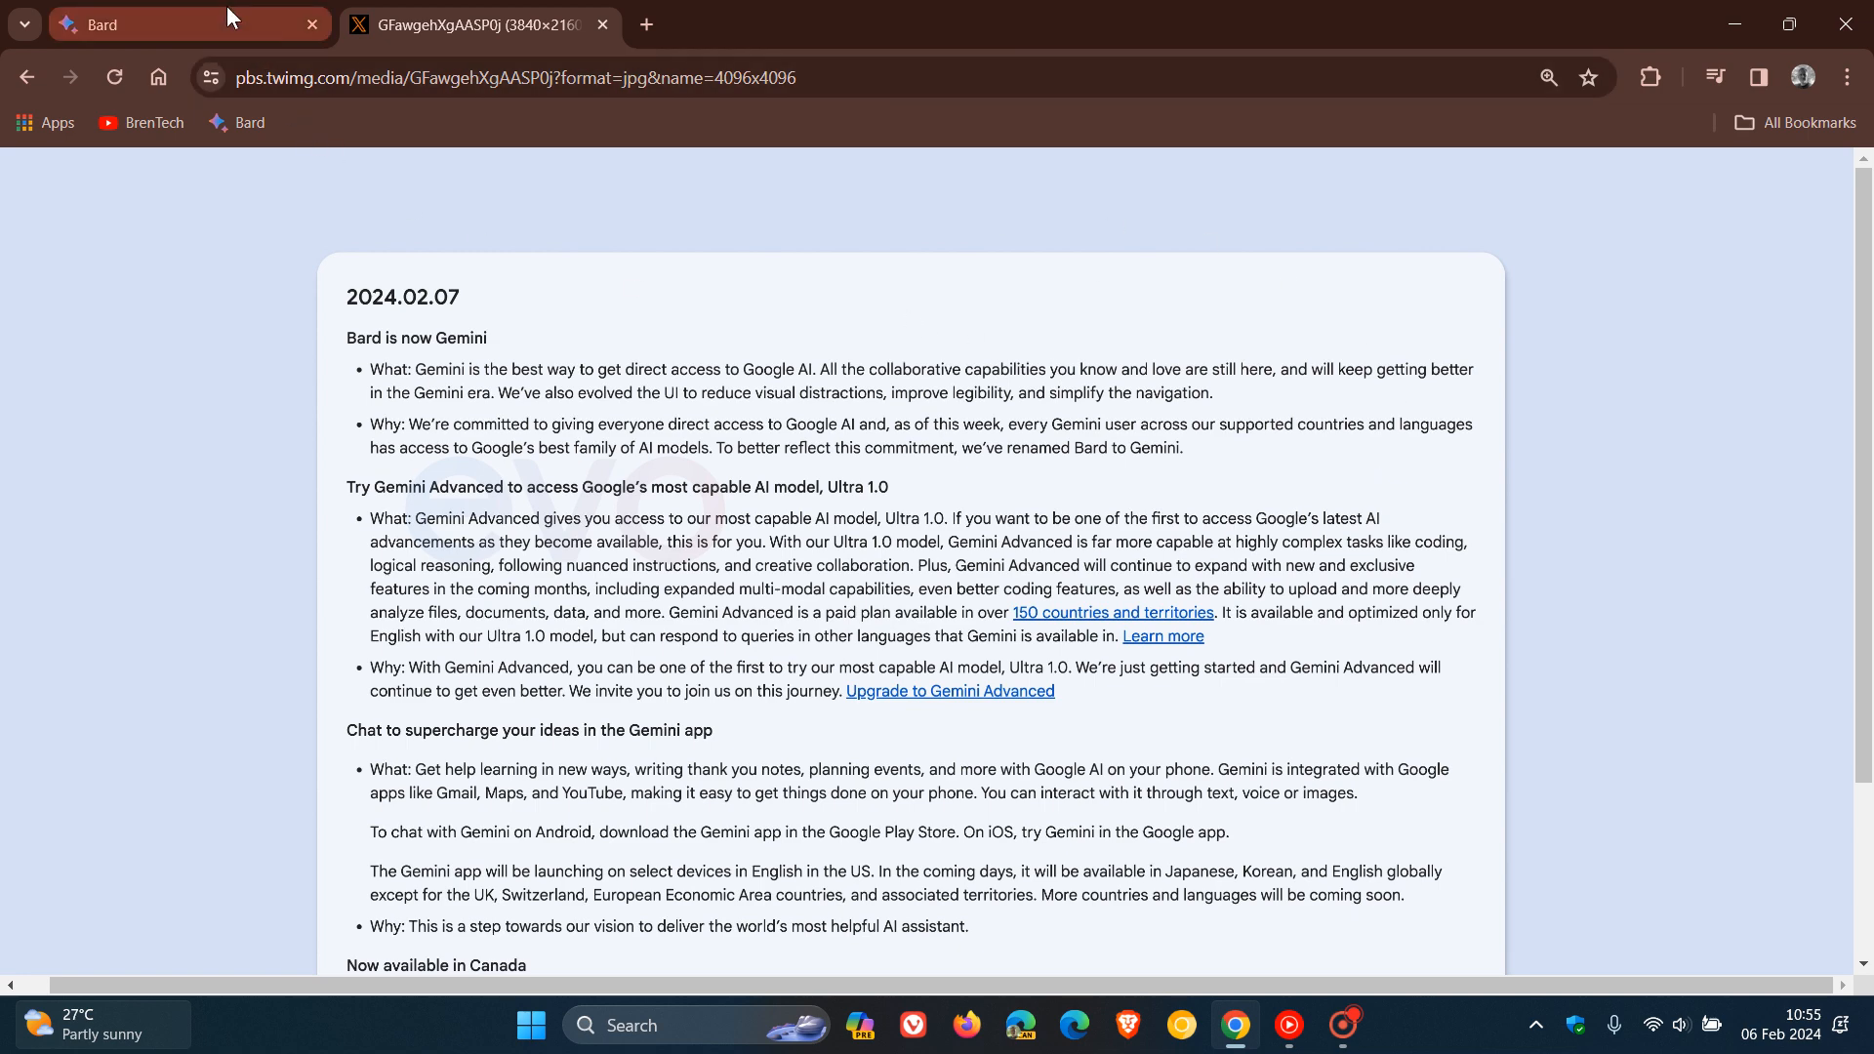
# Return to the Bard page with its Hello again welcome and suggestion cards.
pyautogui.click(180, 24)
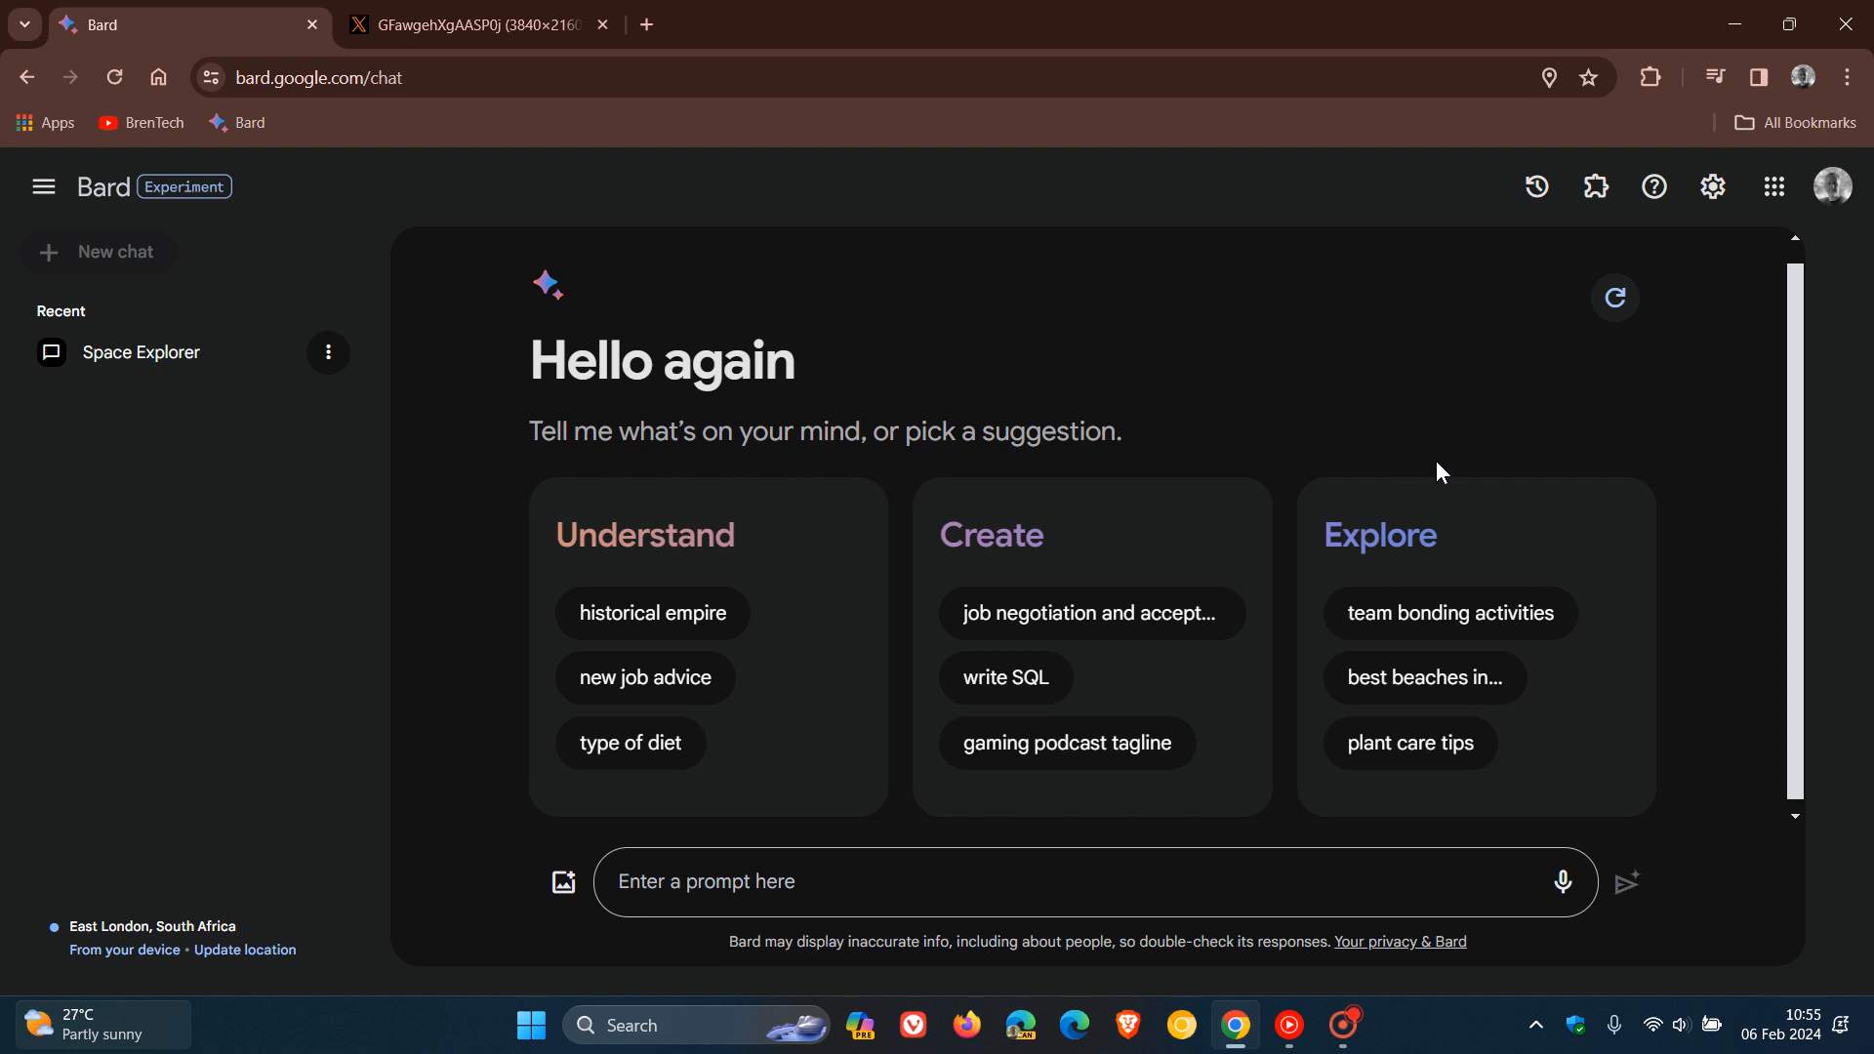
pyautogui.moveTo(1190, 393)
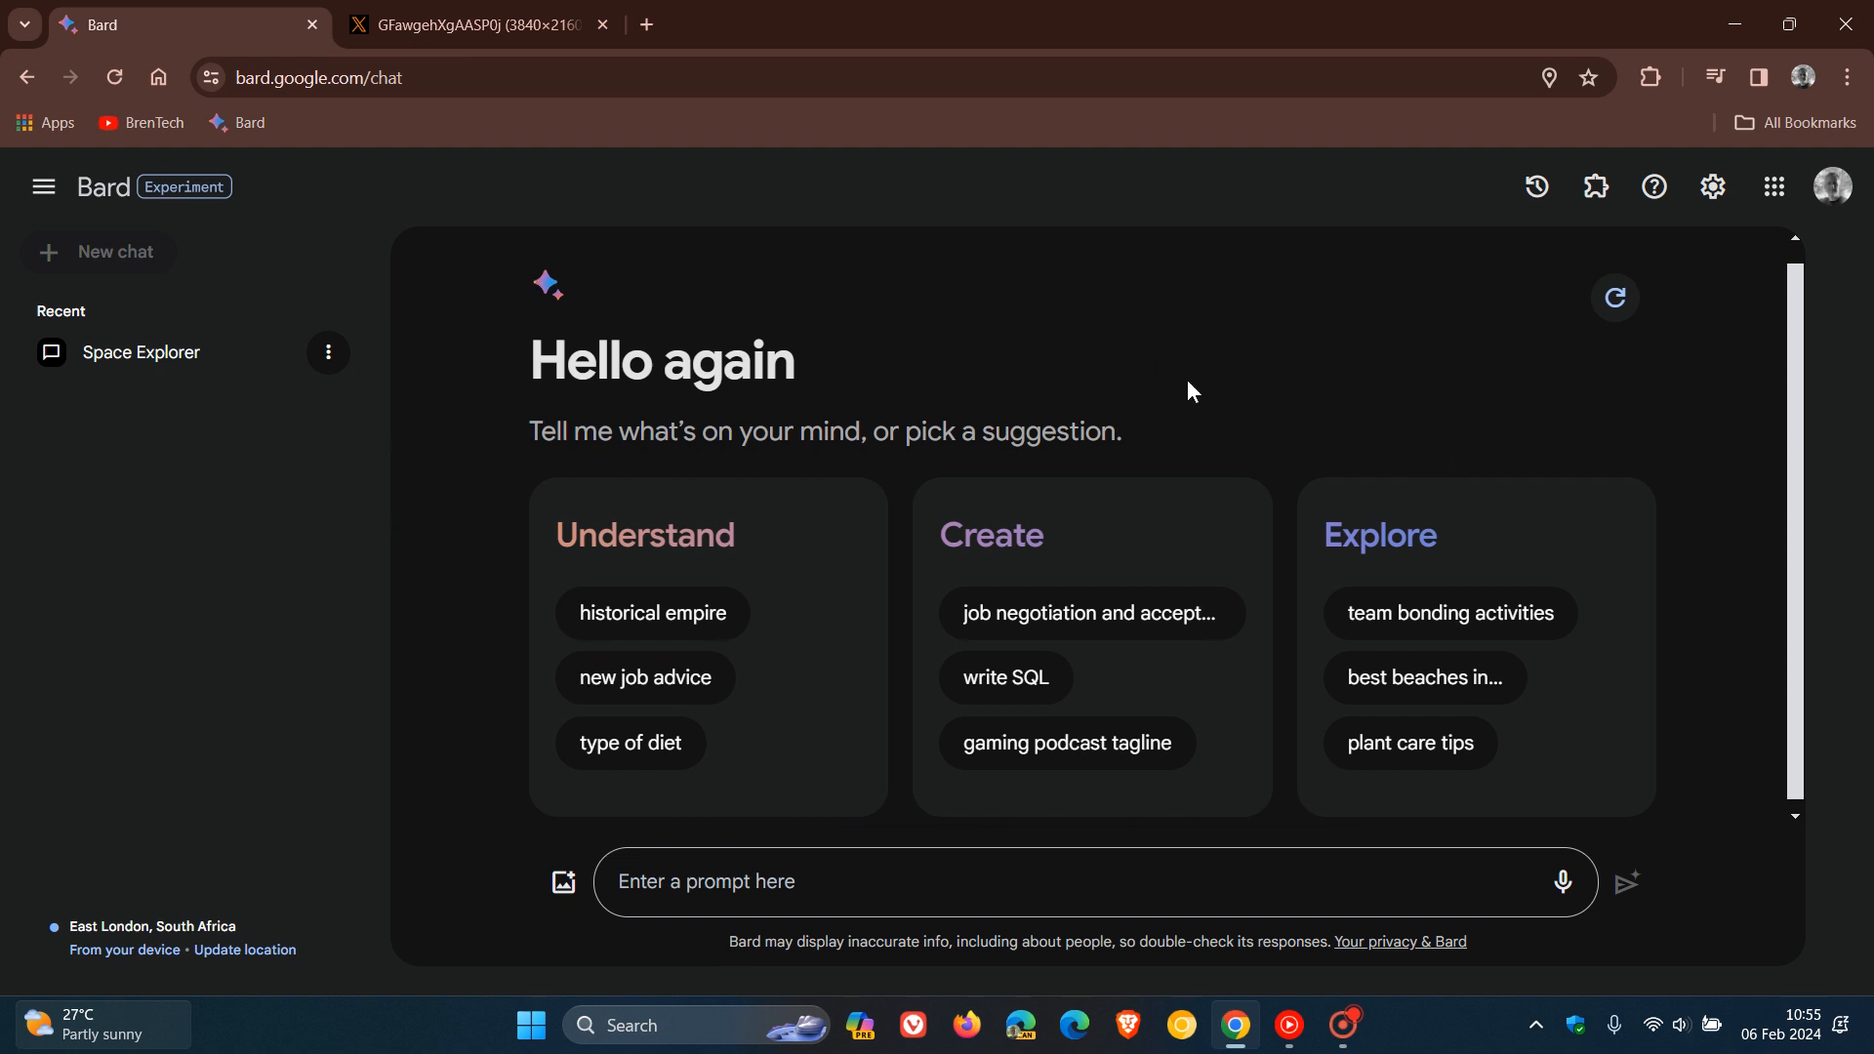
pyautogui.moveTo(1328, 380)
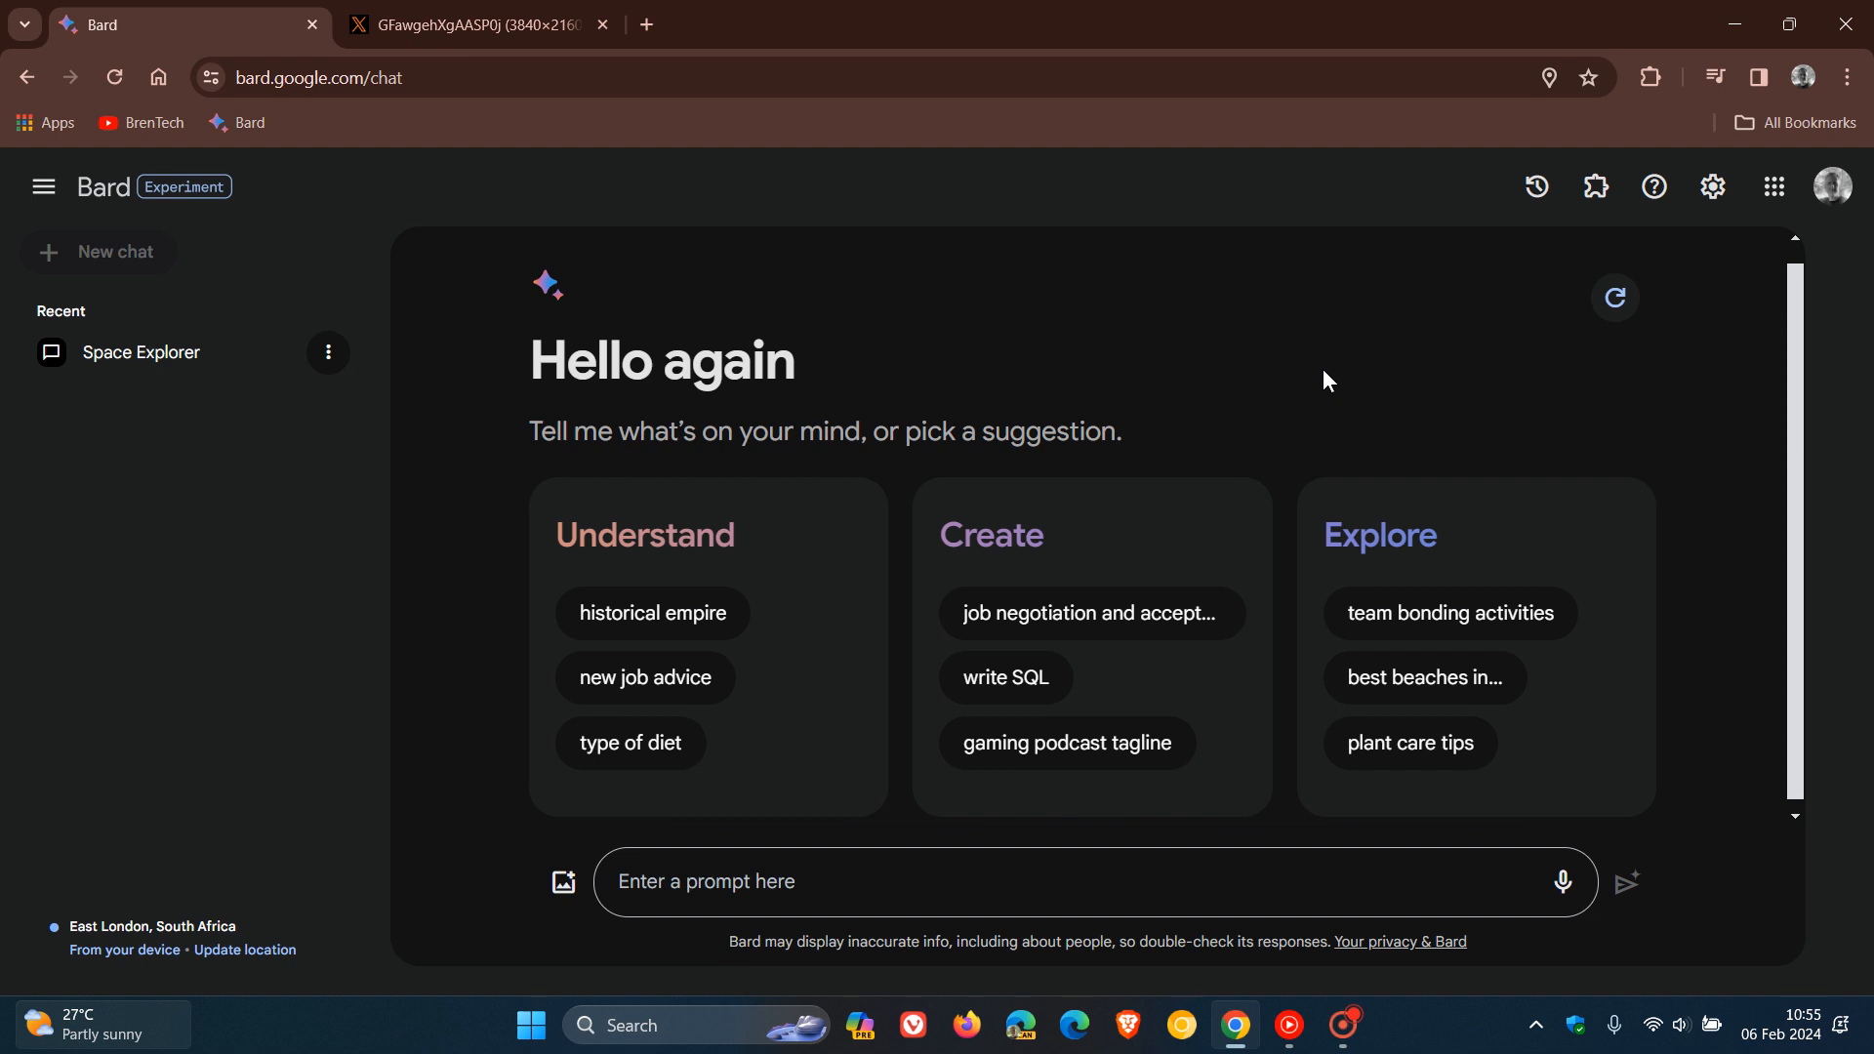